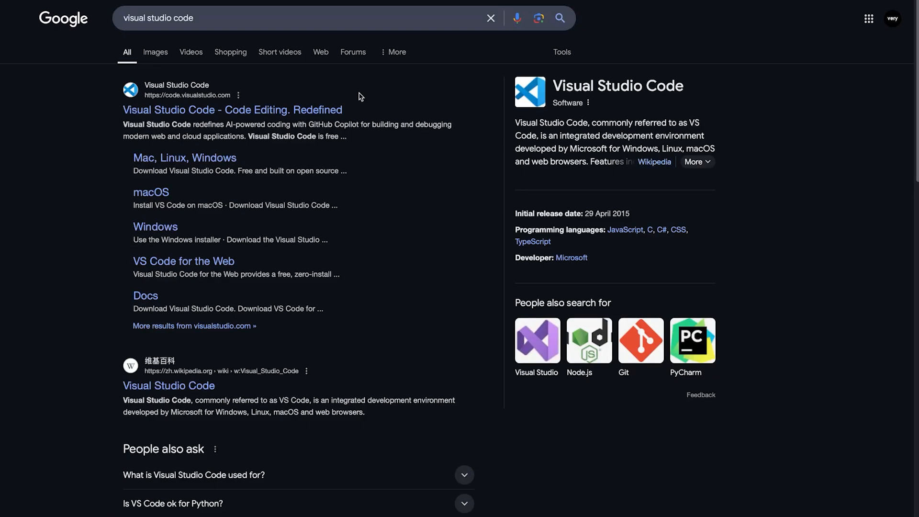
pyautogui.moveTo(195, 62)
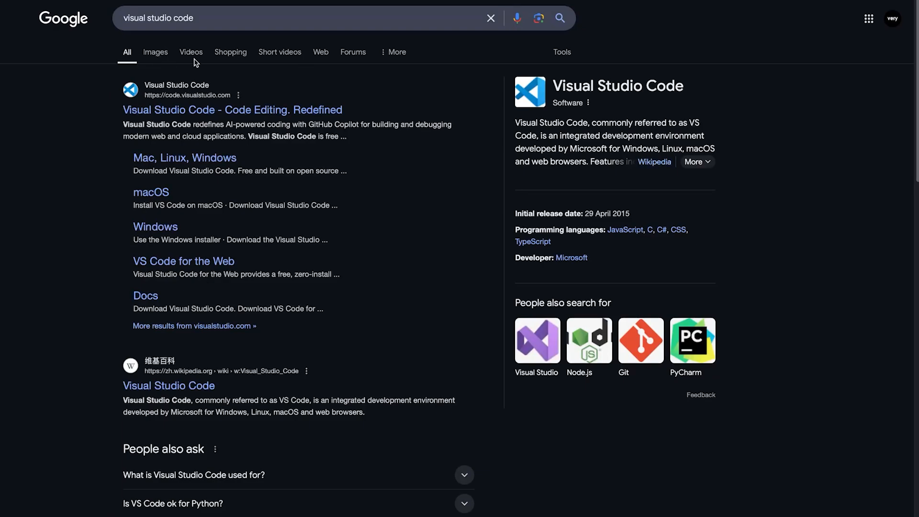
pyautogui.moveTo(228, 20)
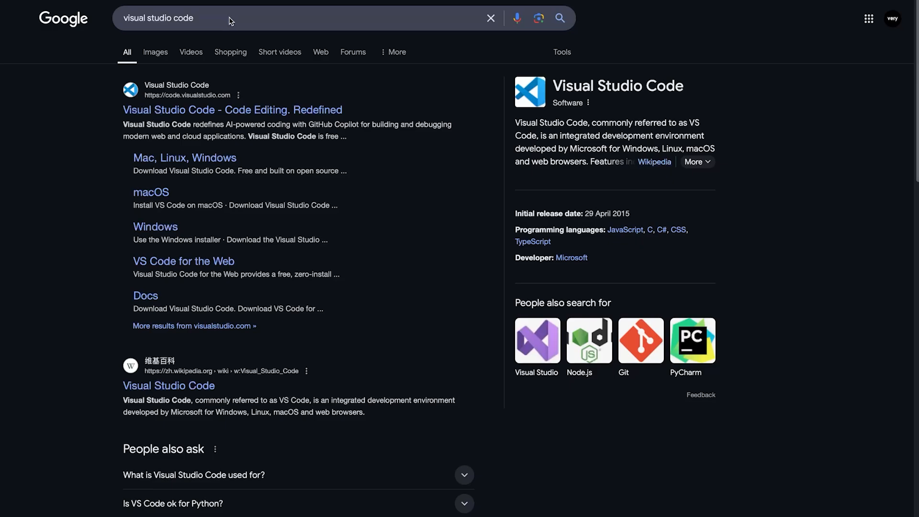
pyautogui.moveTo(233, 145)
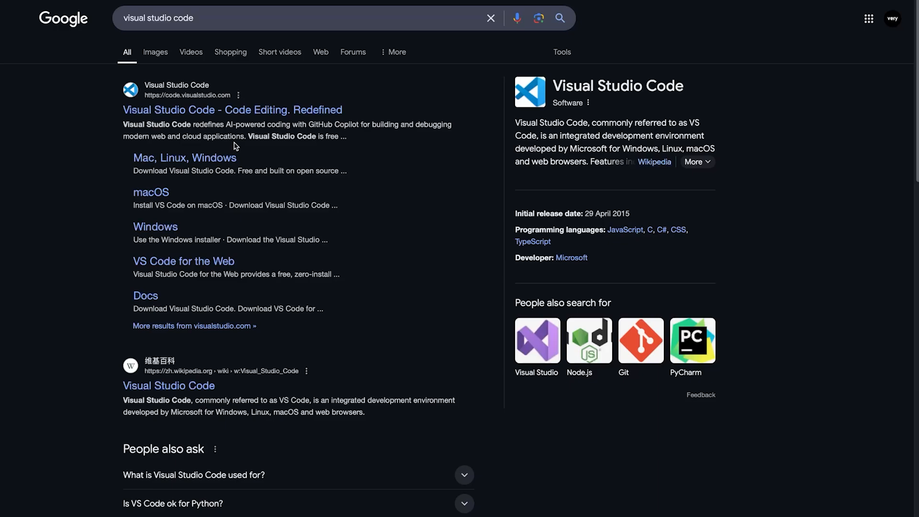
pyautogui.moveTo(234, 145)
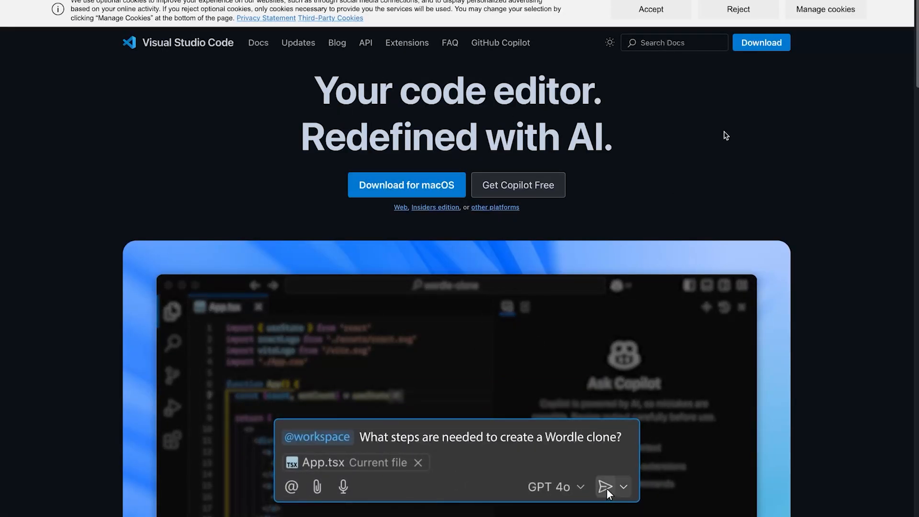
# - Dismiss the cookie notice and download Visual Studio Code for macOS
pyautogui.click(605, 487)
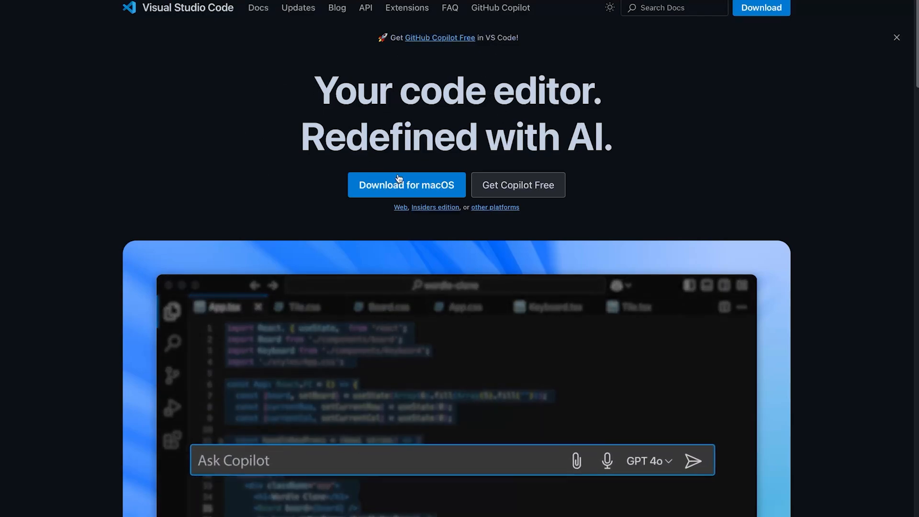
pyautogui.write('Add missing event listener code to handle key presses')
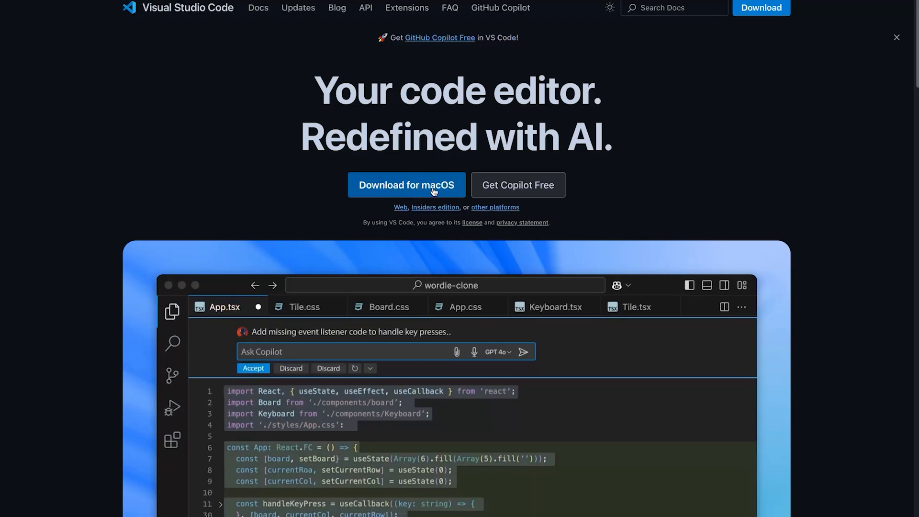
pyautogui.click(253, 368)
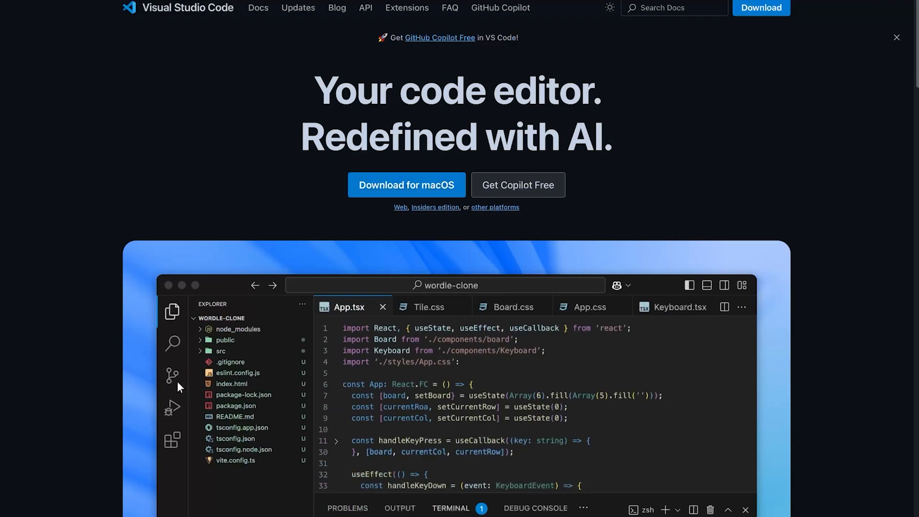
pyautogui.click(407, 185)
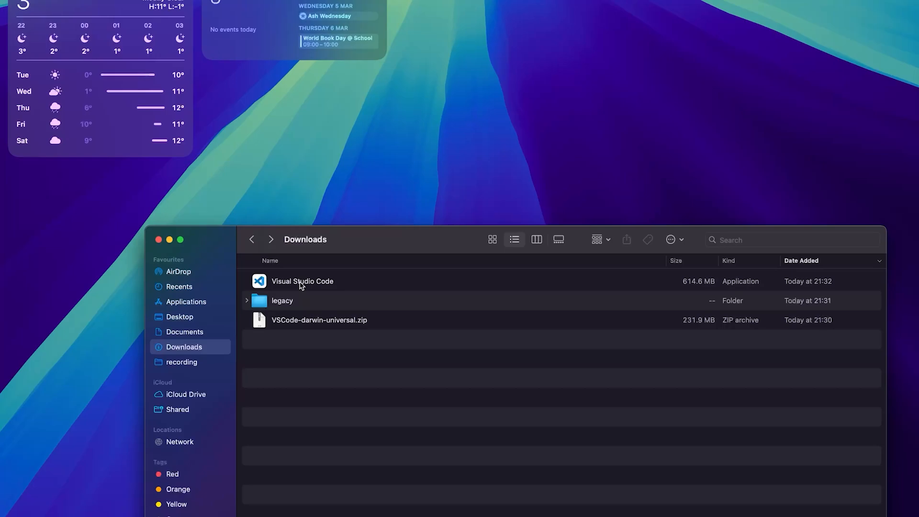
# - Select the downloaded VS Code app in Downloads, close the window, and launch it via Spotlight
pyautogui.click(301, 280)
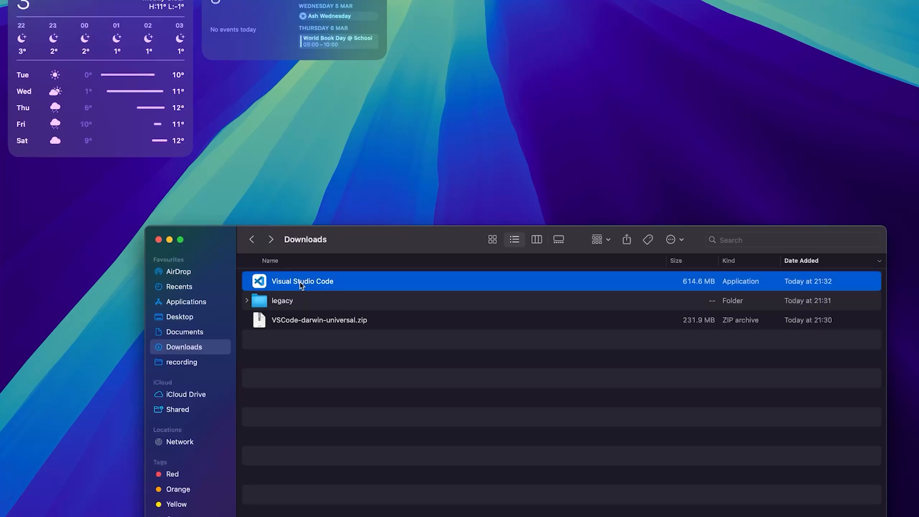
pyautogui.moveTo(302, 281); pyautogui.dragTo(187, 301)
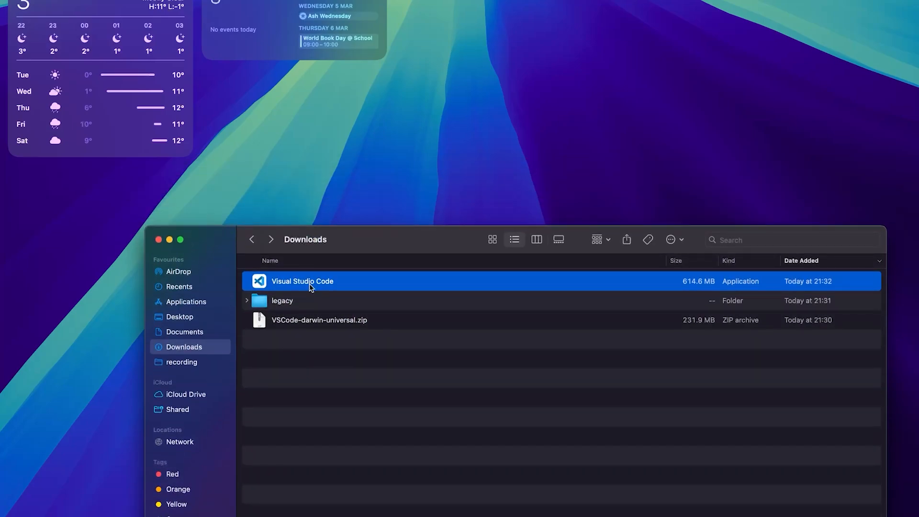
pyautogui.click(319, 320)
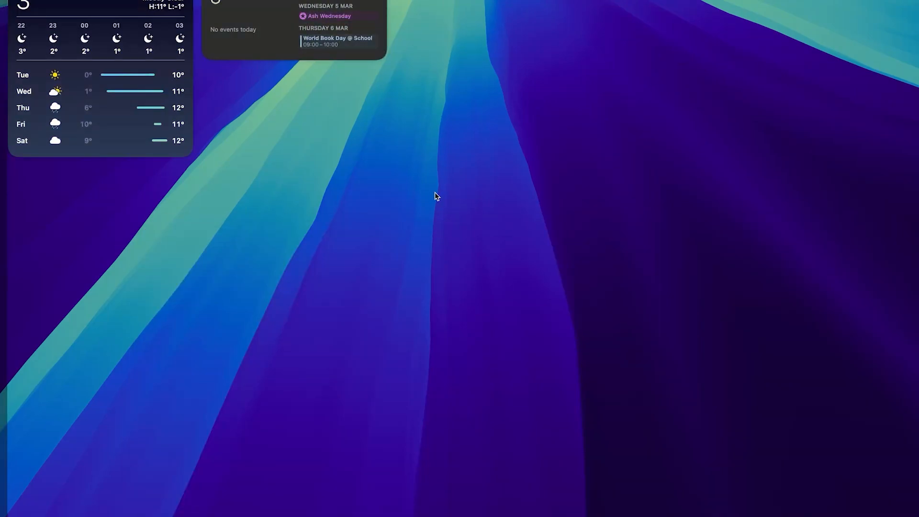
pyautogui.write('visu')
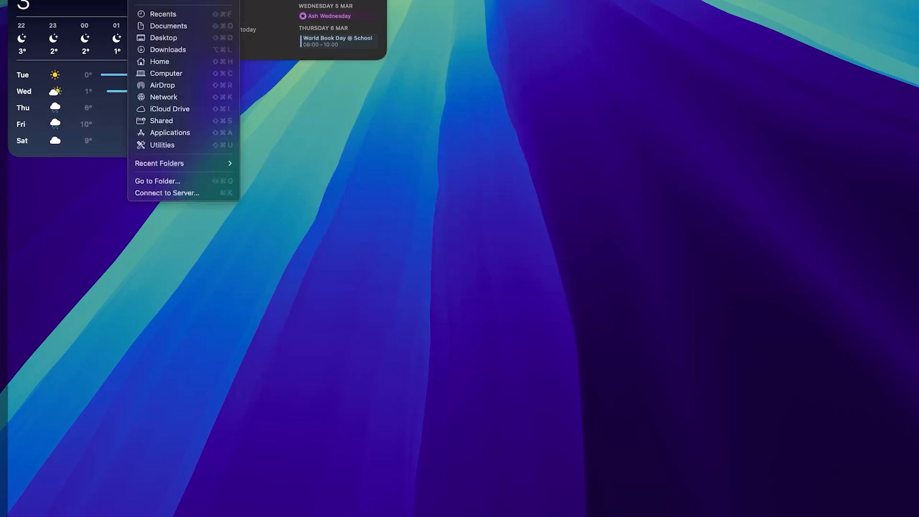
pyautogui.moveTo(170, 135)
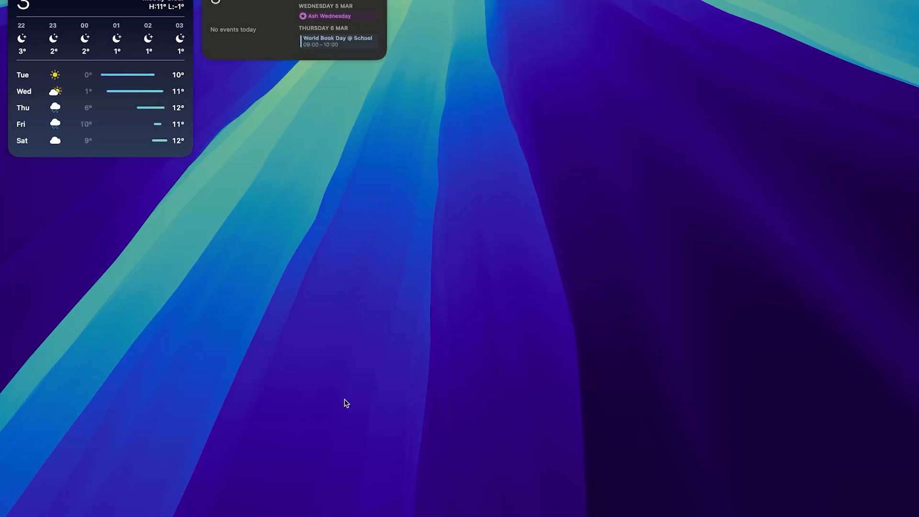
pyautogui.moveTo(482, 292)
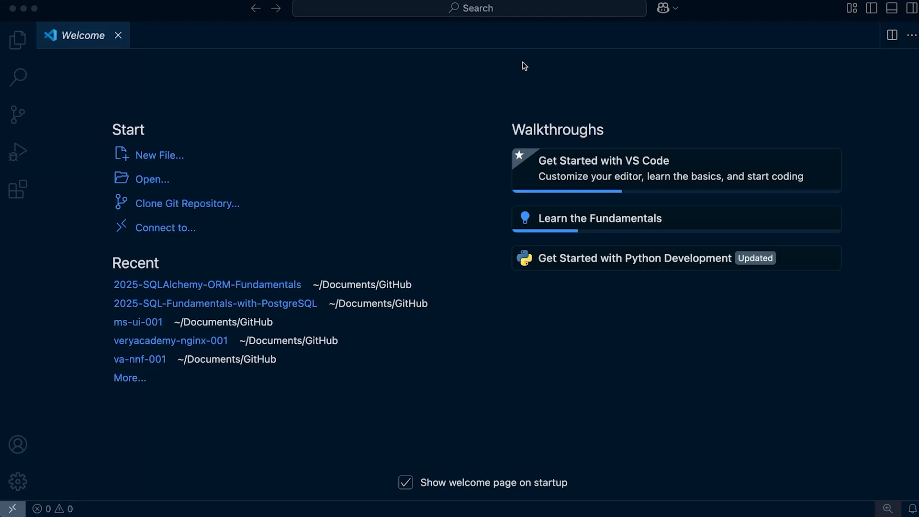
pyautogui.moveTo(58, 22)
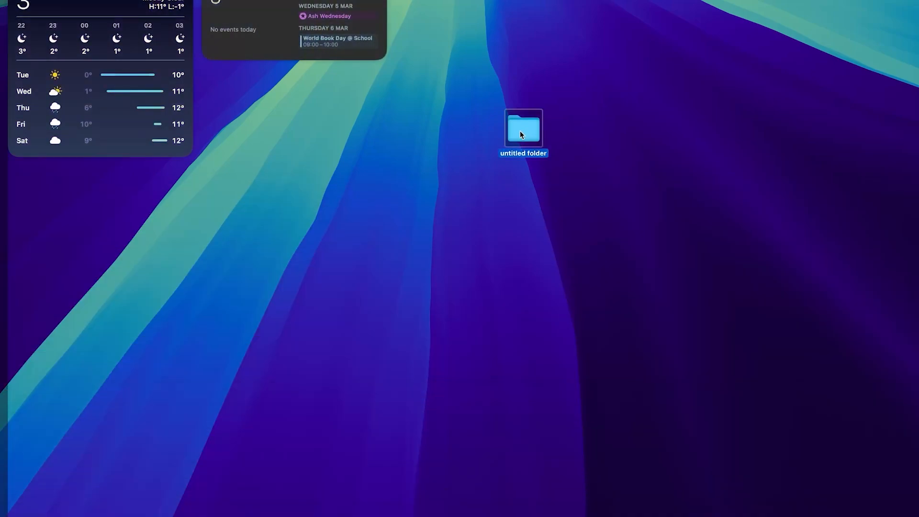
# - Name the new desktop folder 'project'
pyautogui.write('pri')
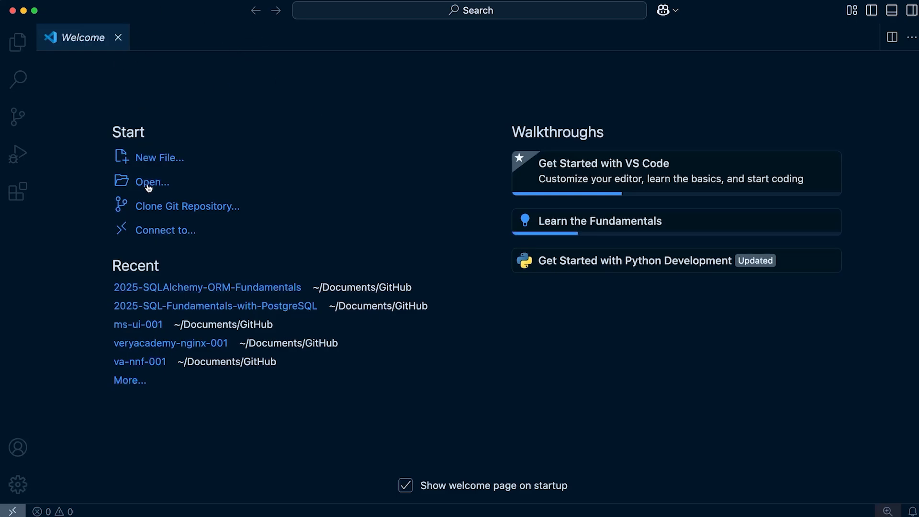
pyautogui.moveTo(152, 182)
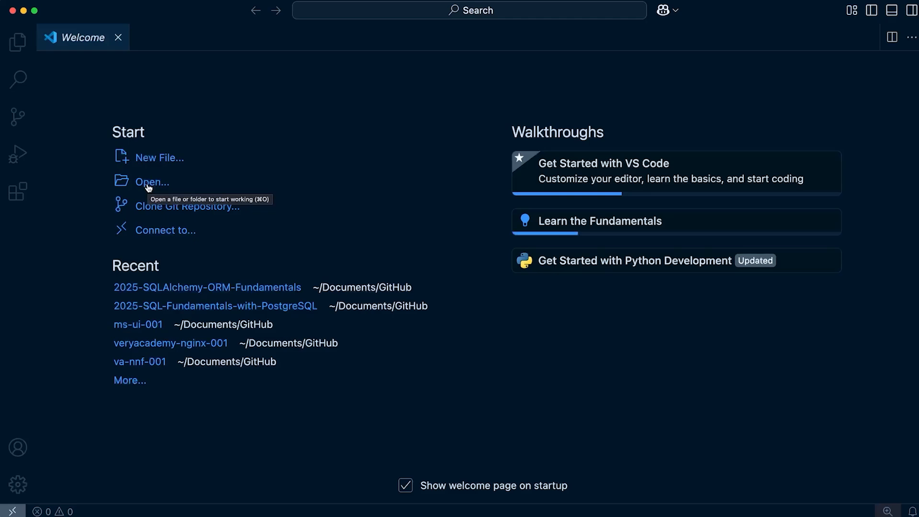
pyautogui.moveTo(101, 20)
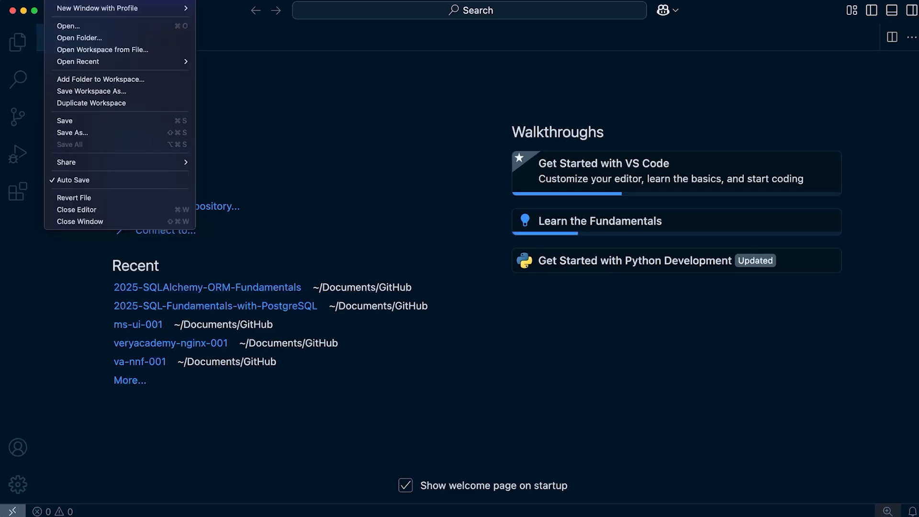
pyautogui.moveTo(80, 39)
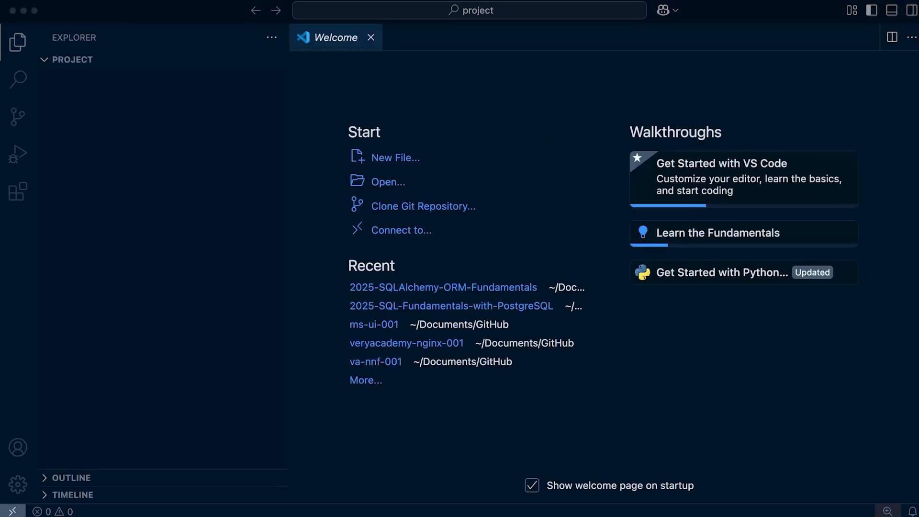
pyautogui.moveTo(167, 96)
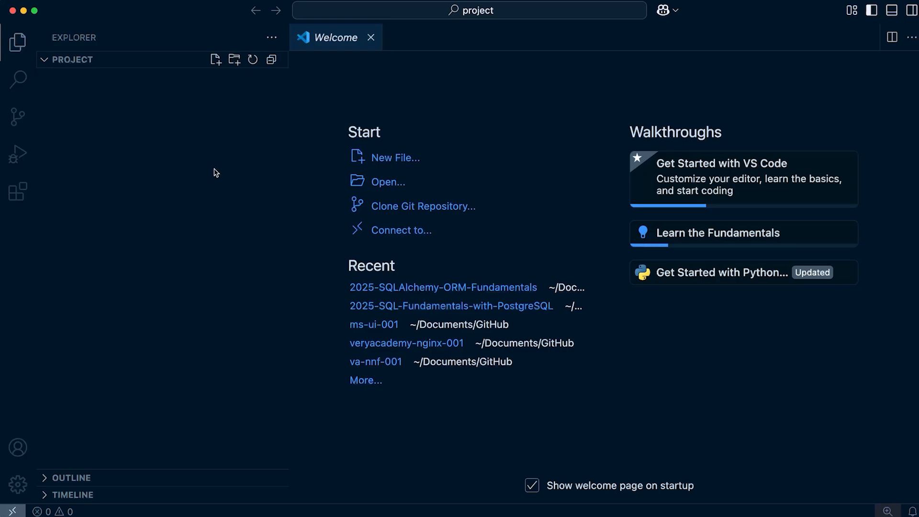
pyautogui.moveTo(17, 42)
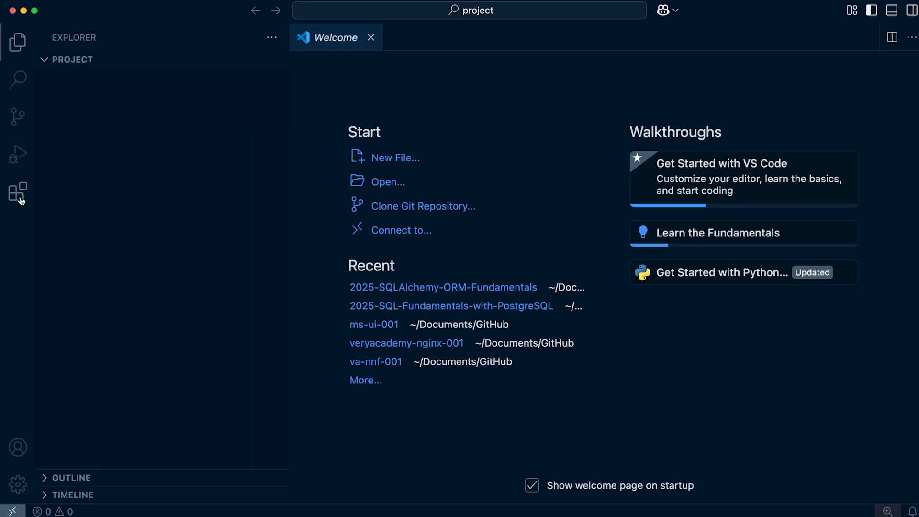
pyautogui.click(17, 192)
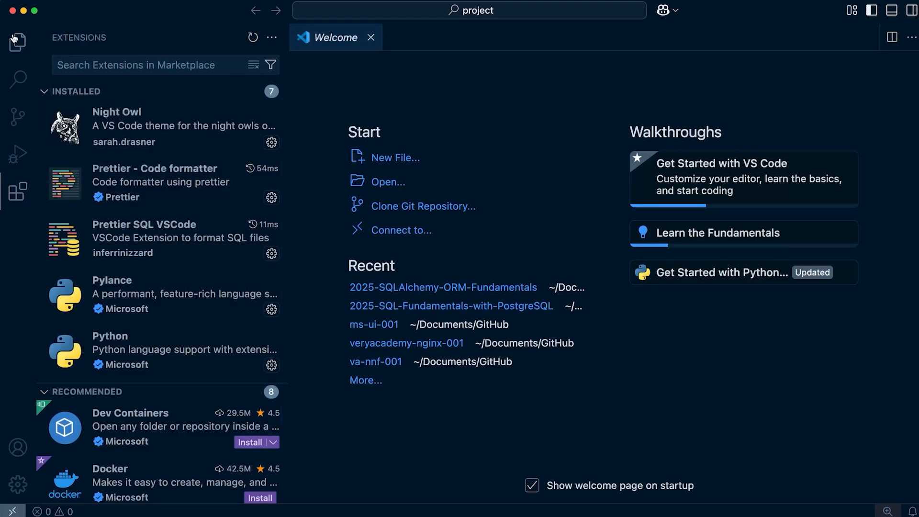
pyautogui.click(17, 41)
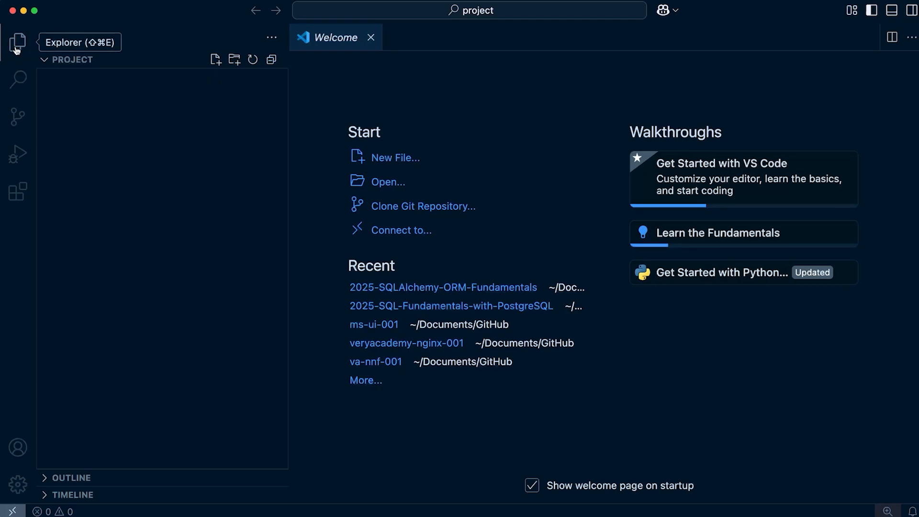
pyautogui.moveTo(182, 233)
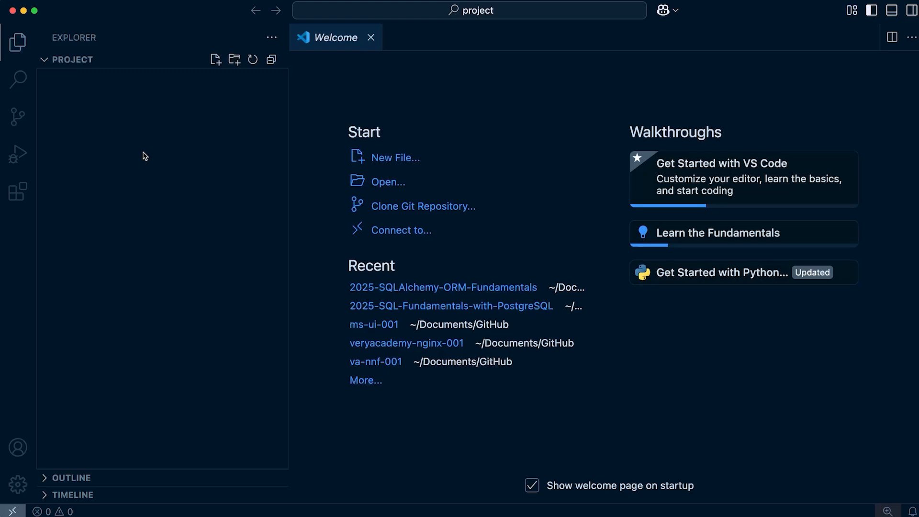
pyautogui.moveTo(143, 145)
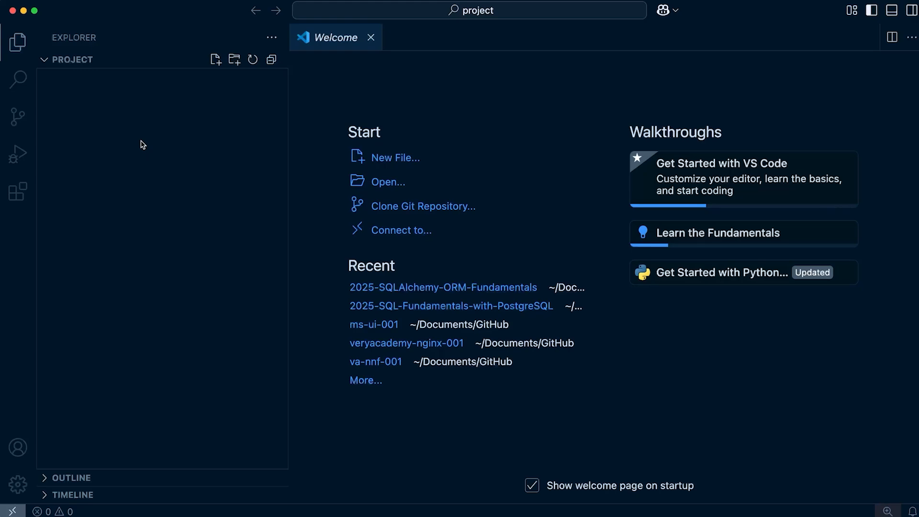
# - Create a folder named 'folder' in the project with an empty code.sql ready for editing
pyautogui.rightClick(141, 144)
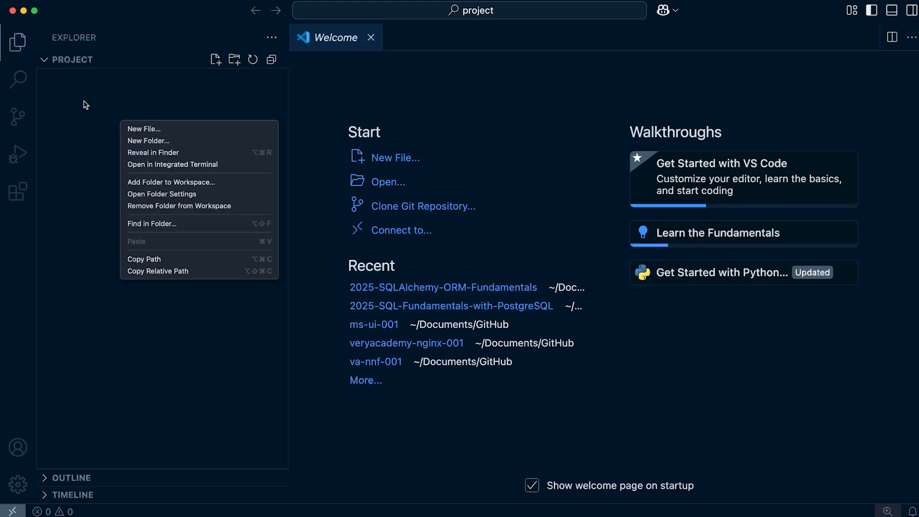
pyautogui.moveTo(148, 141)
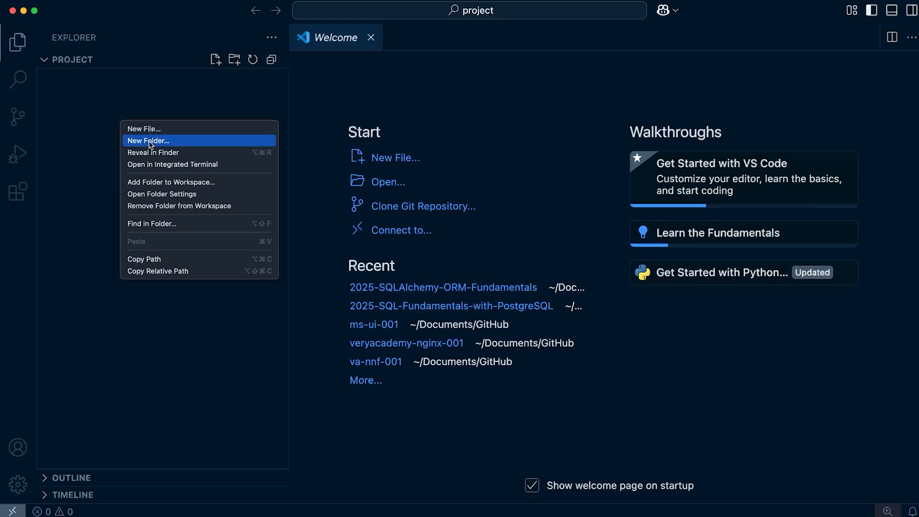
pyautogui.click(148, 141)
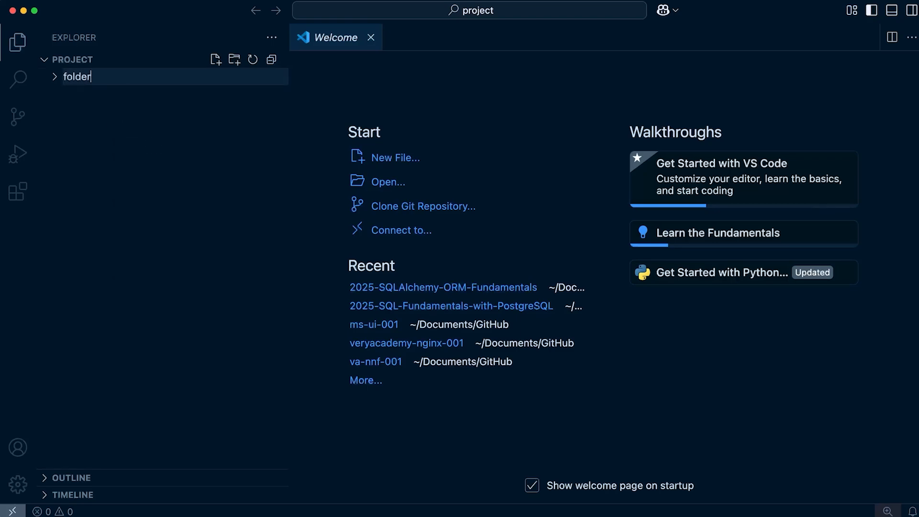
pyautogui.rightClick(75, 76)
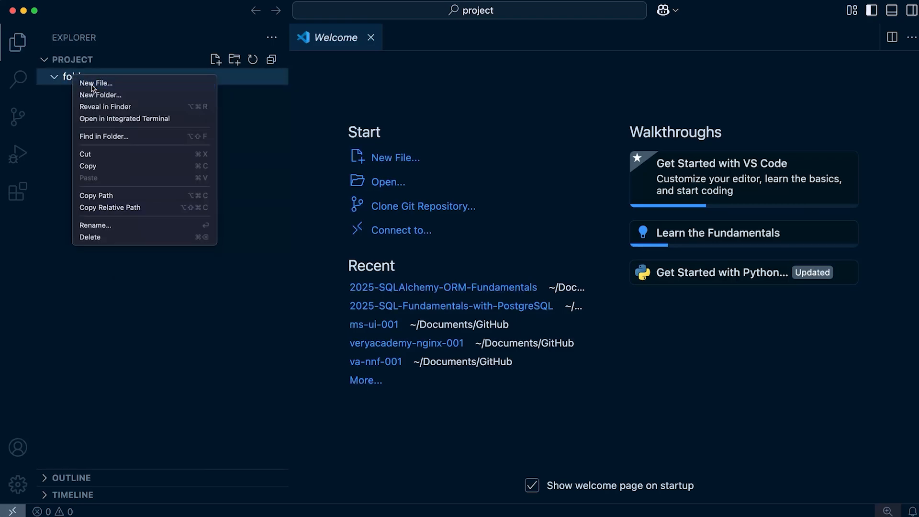
pyautogui.click(96, 83)
pyautogui.write('code.sql')
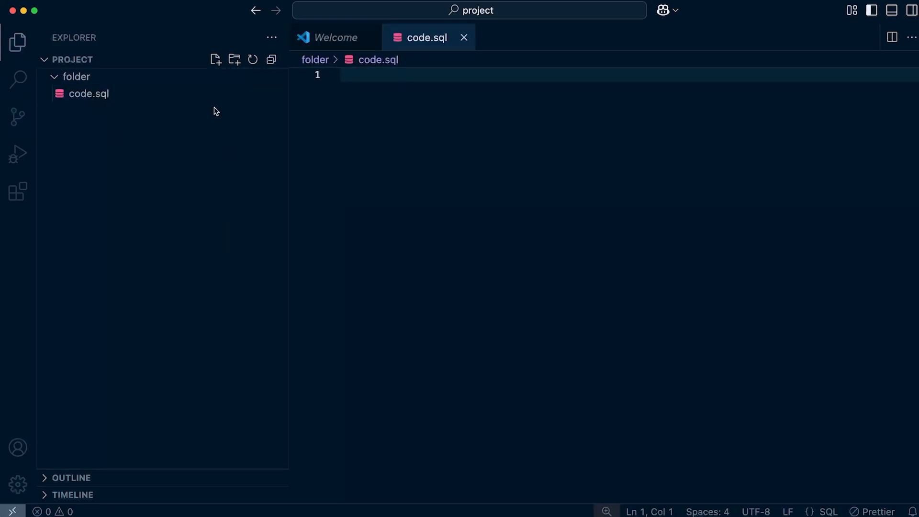
pyautogui.click(425, 79)
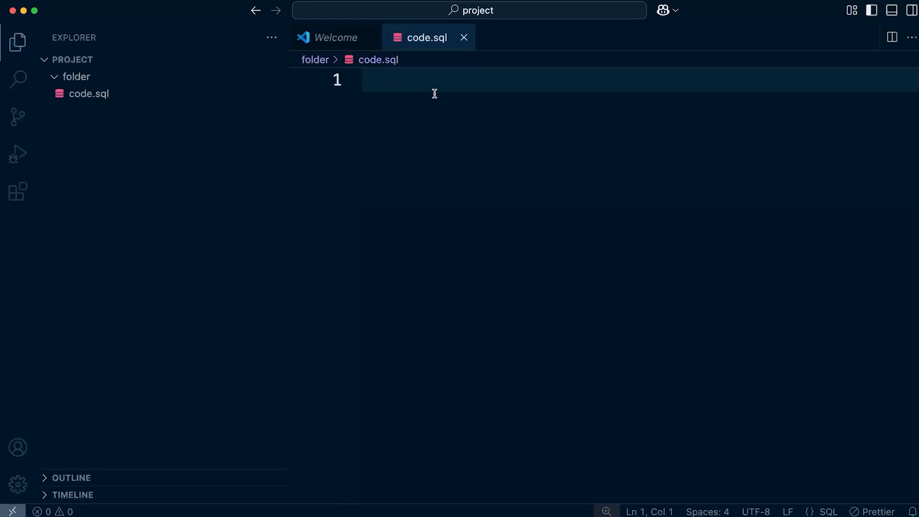
# - Write the query SELECT * from users in code.sql and close the Welcome tab
pyautogui.write('sele')
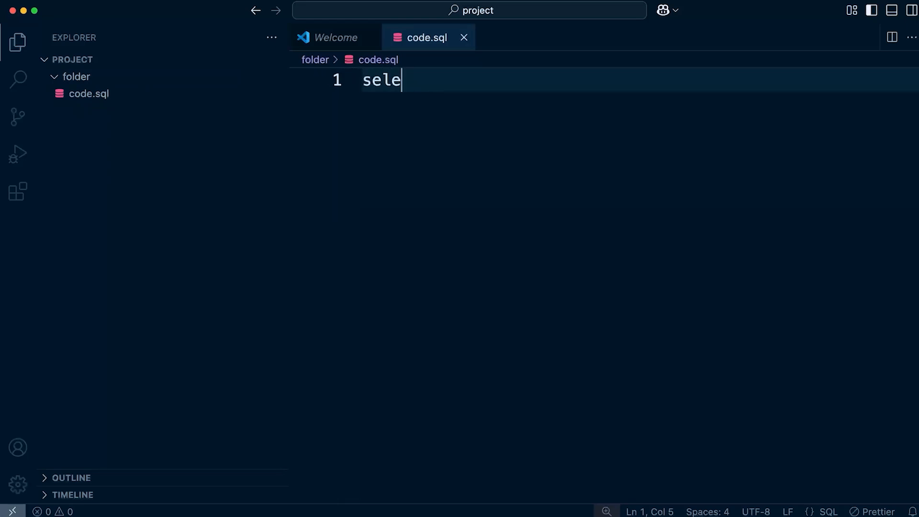
pyautogui.write('CG')
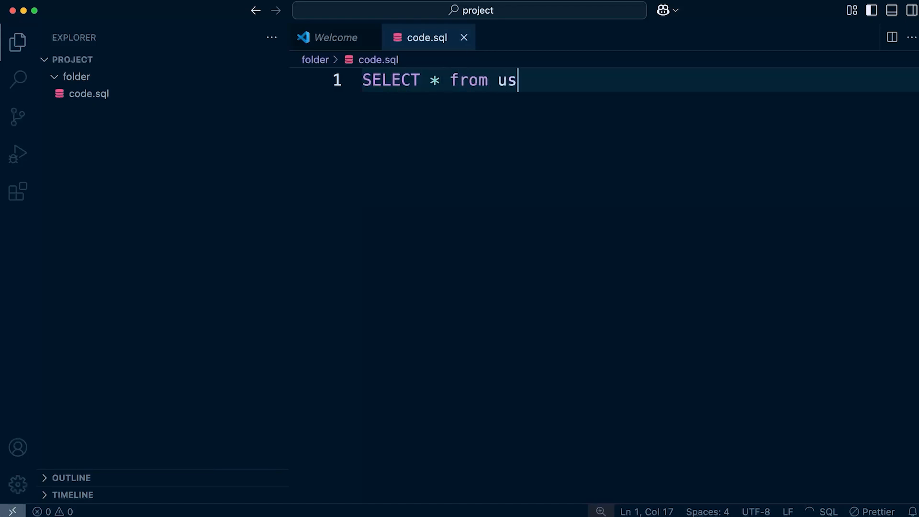
pyautogui.write('ers')
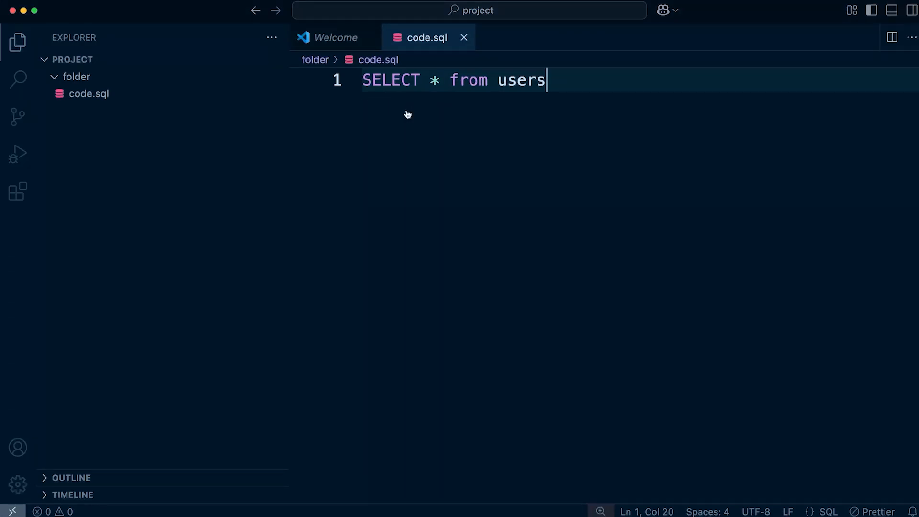
pyautogui.doubleClick(521, 81)
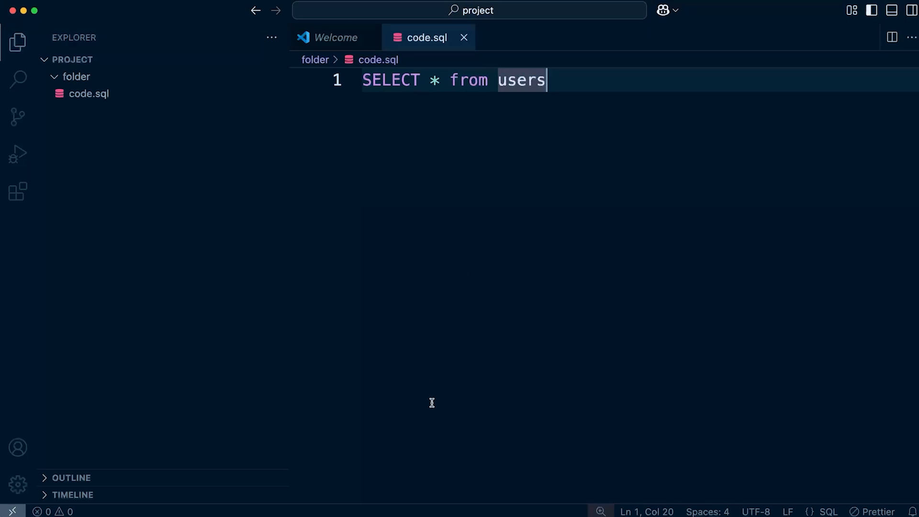
pyautogui.click(334, 38)
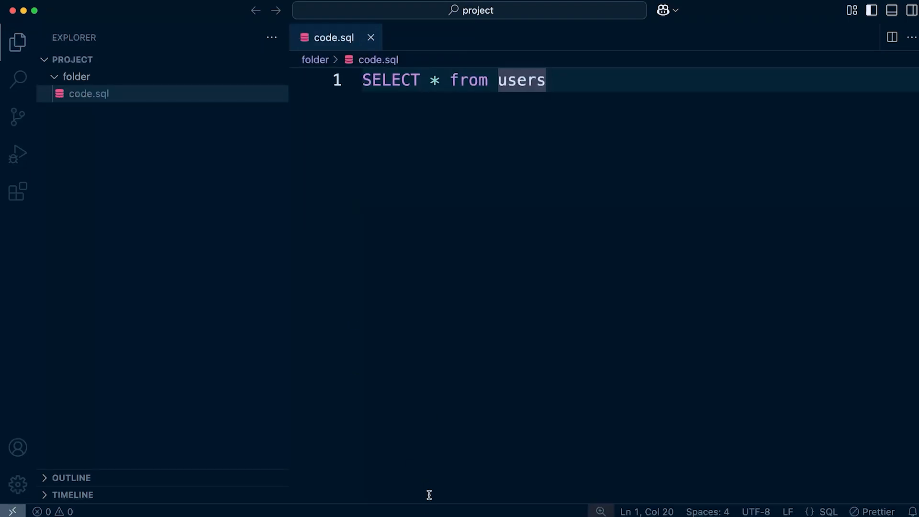
pyautogui.moveTo(360, 351)
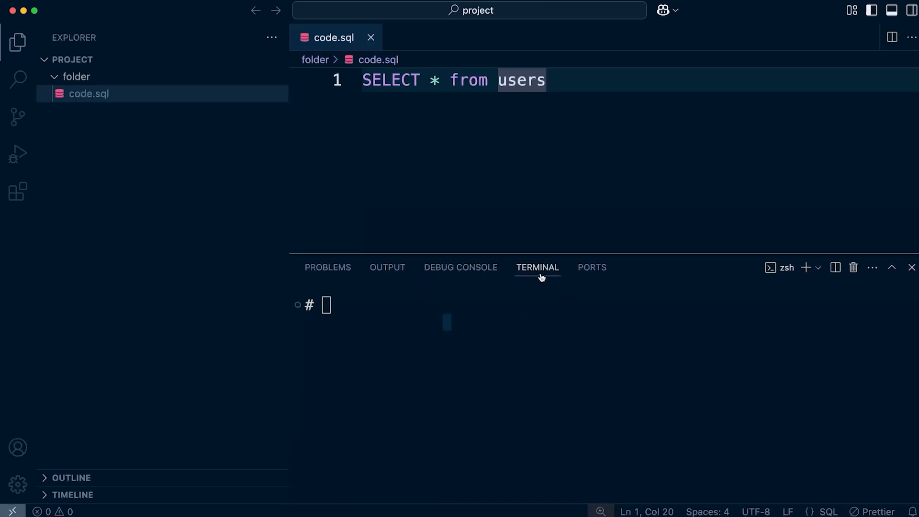
# - Show the integrated terminal below code.sql, toggling it with Ctrl+` until it stays visible
pyautogui.click(503, 307)
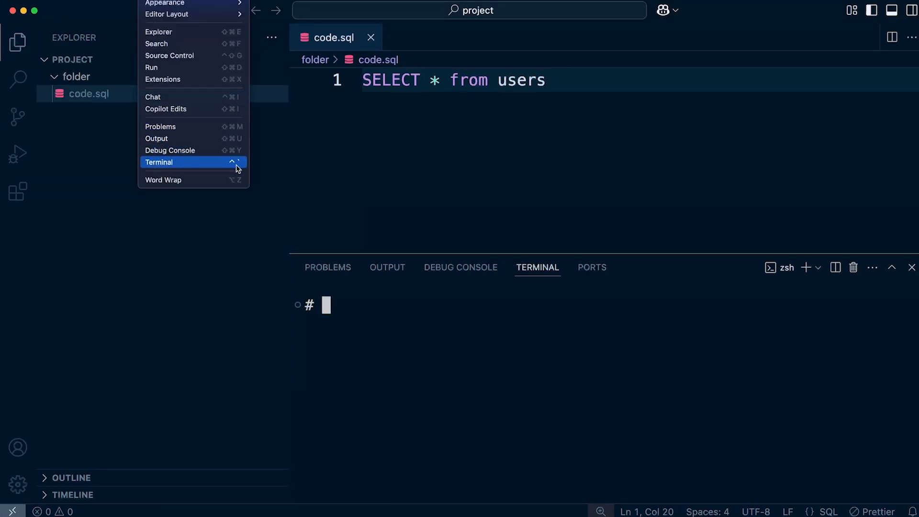
pyautogui.moveTo(240, 170)
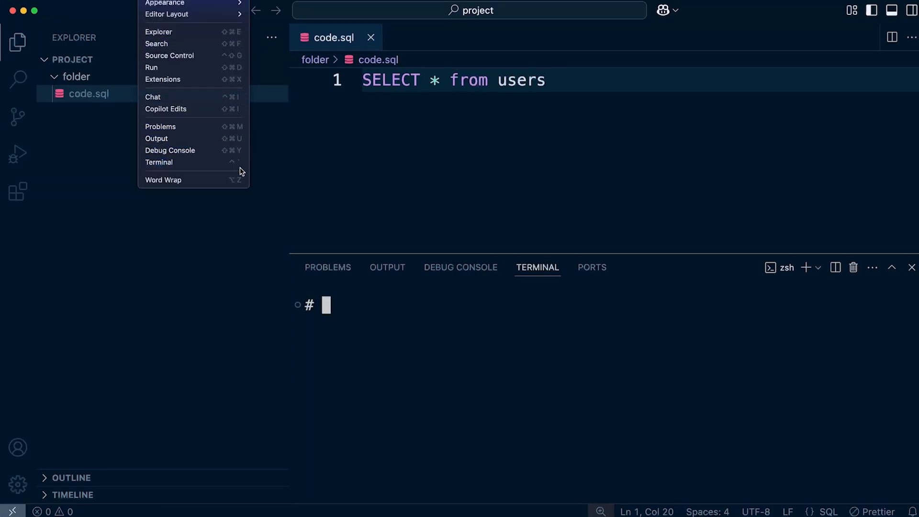
pyautogui.click(422, 338)
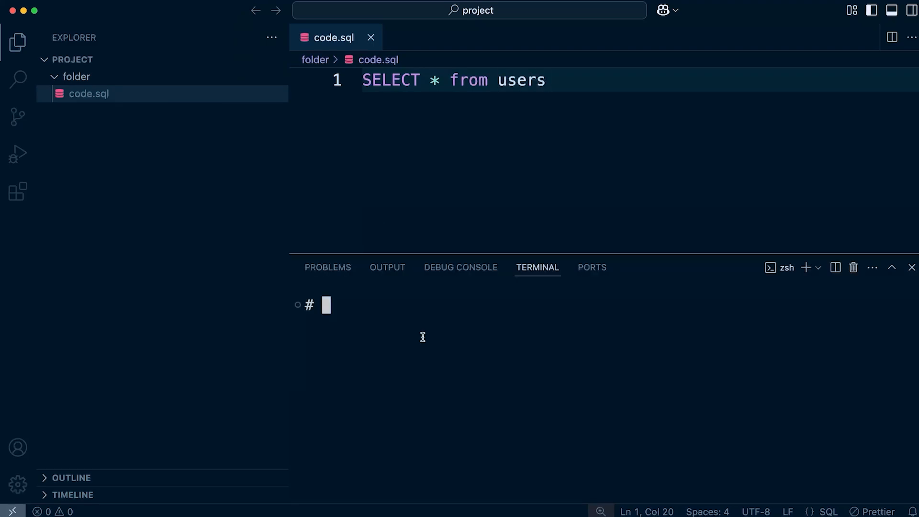
pyautogui.moveTo(407, 332)
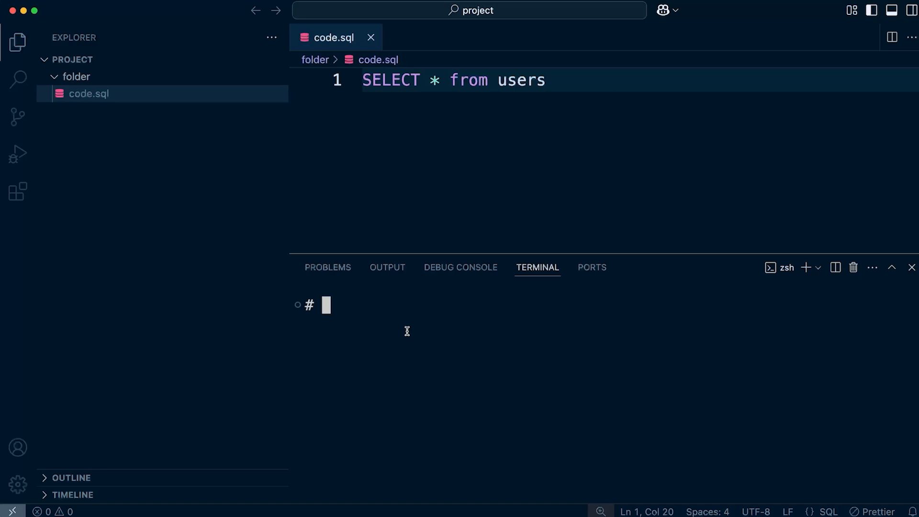
pyautogui.click(911, 267)
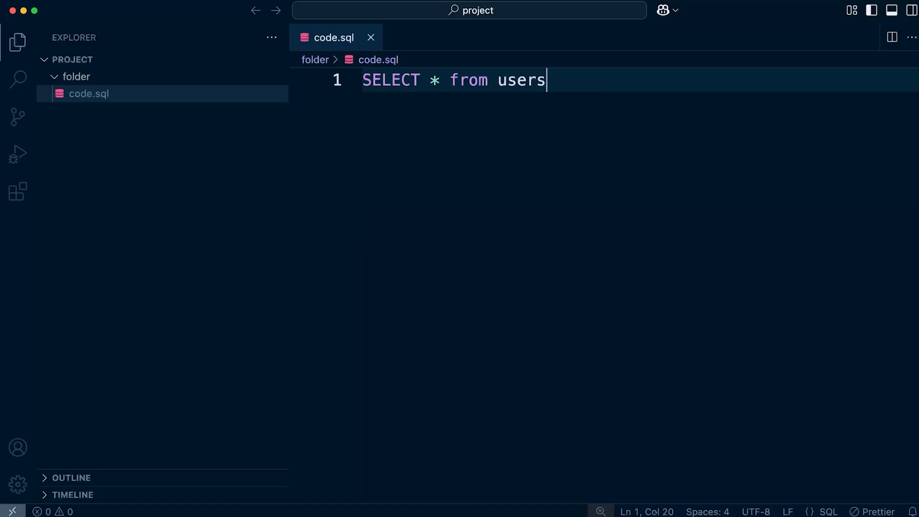
pyautogui.press('ctrl+`')
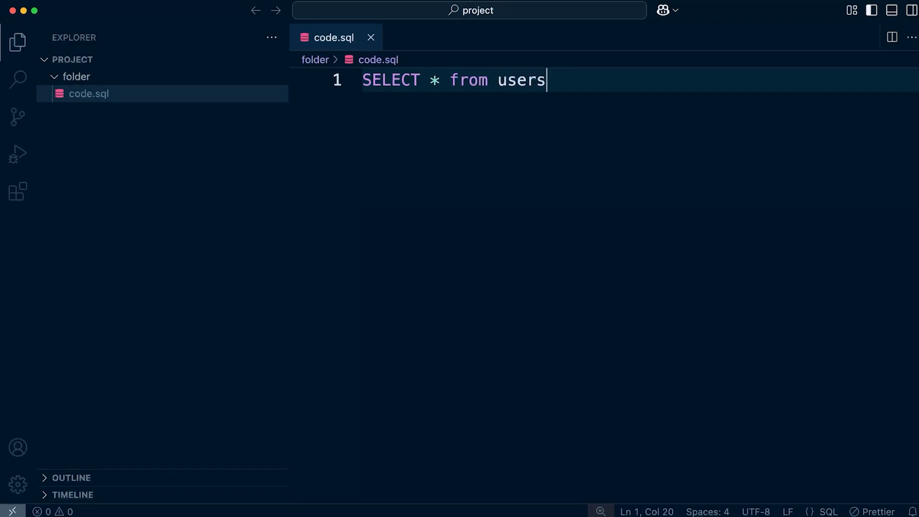
pyautogui.press('ctrl+`')
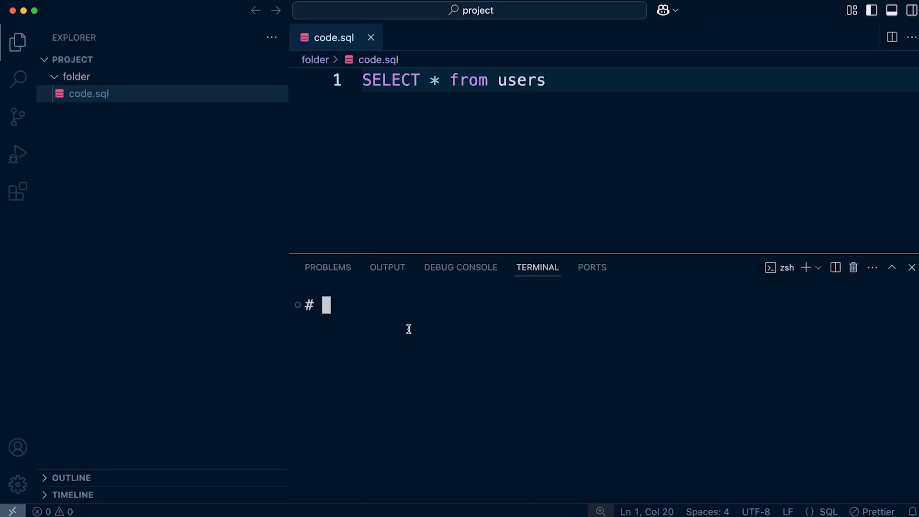
pyautogui.moveTo(379, 333)
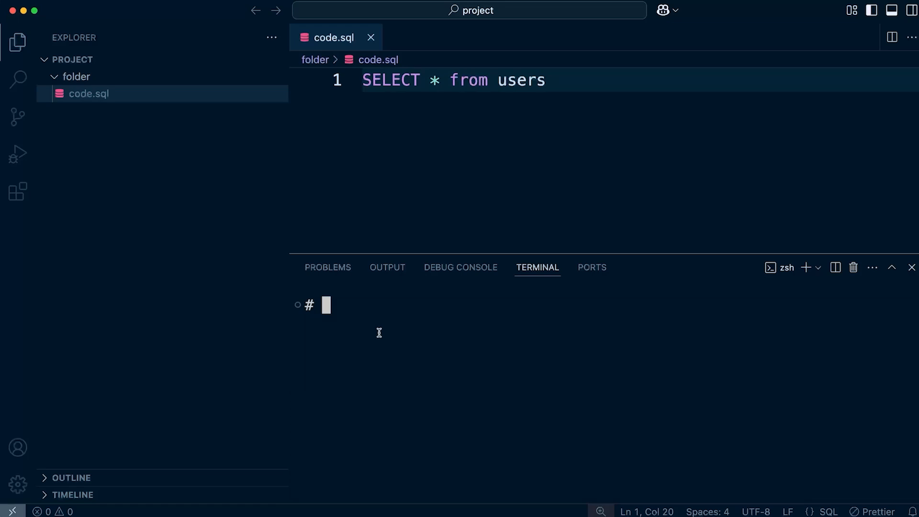
pyautogui.moveTo(382, 330)
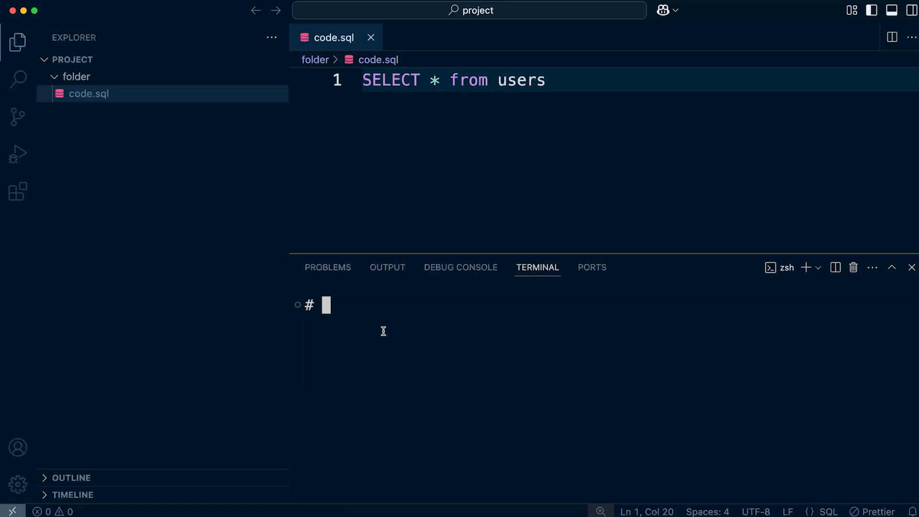
# - Switch the panel back to the Terminal view via the Additional Views menu
pyautogui.click(405, 267)
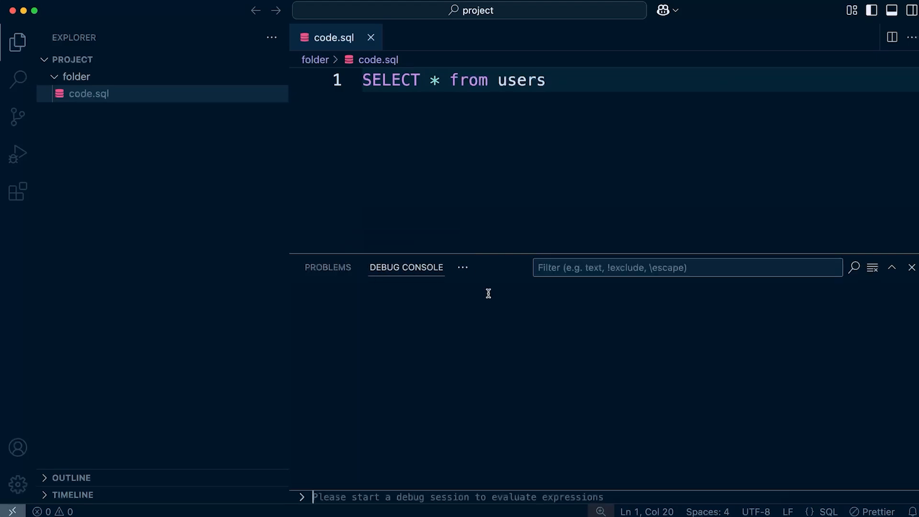
pyautogui.click(463, 268)
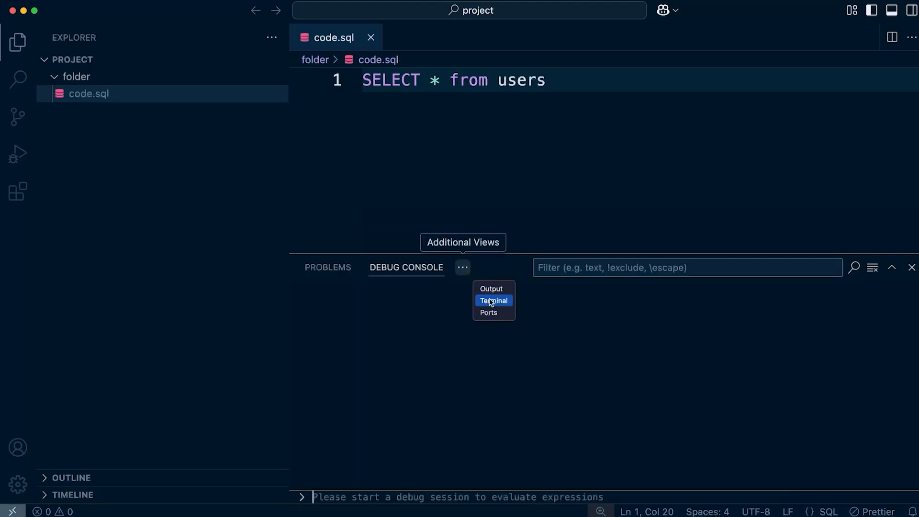
pyautogui.click(492, 300)
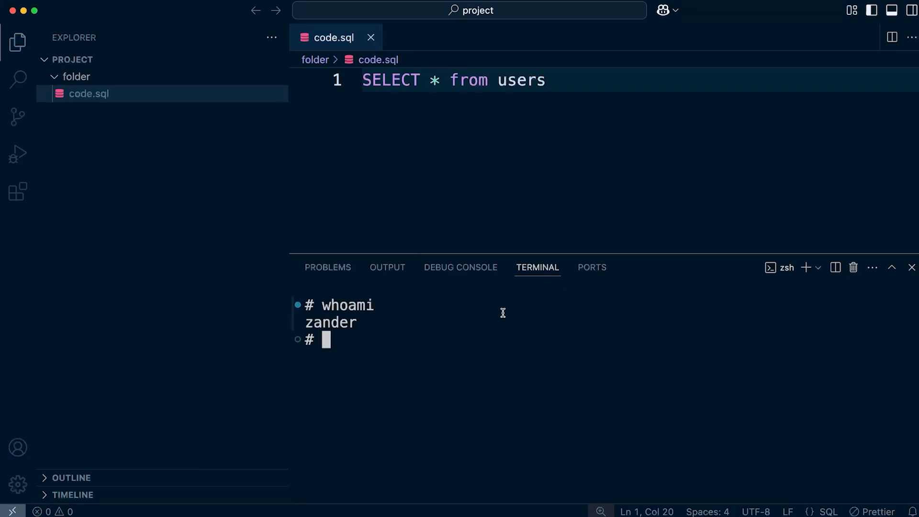
pyautogui.moveTo(348, 357)
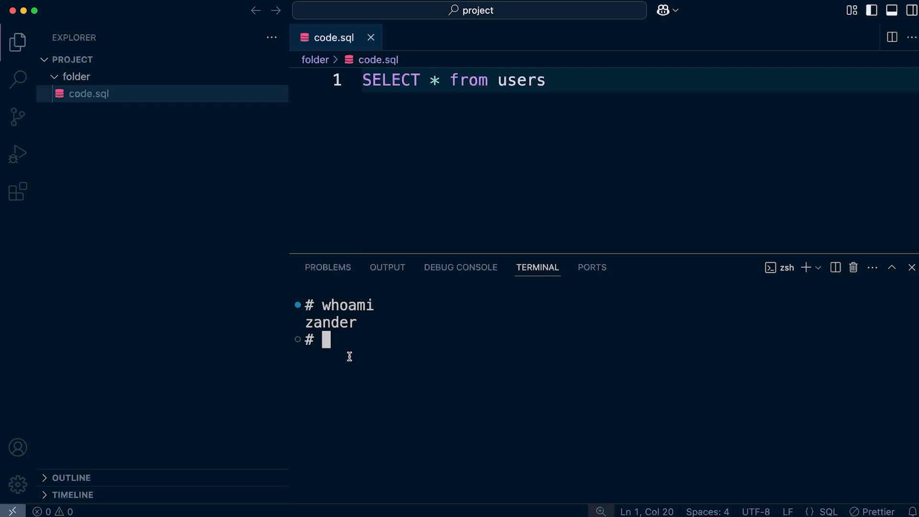
pyautogui.moveTo(475, 248)
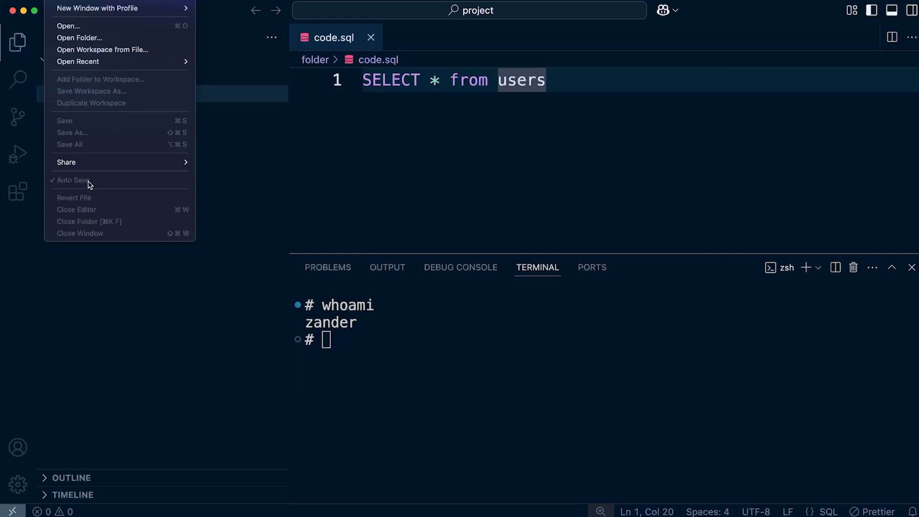
pyautogui.click(380, 168)
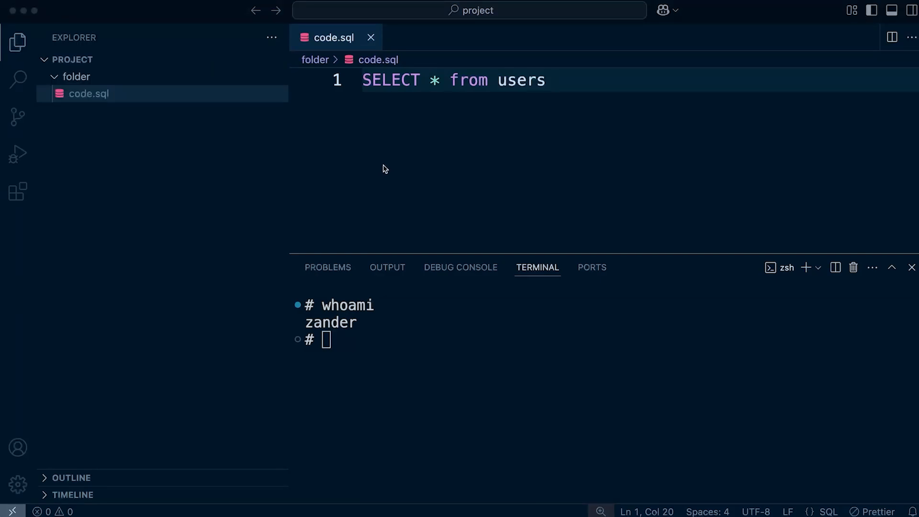
pyautogui.moveTo(452, 150)
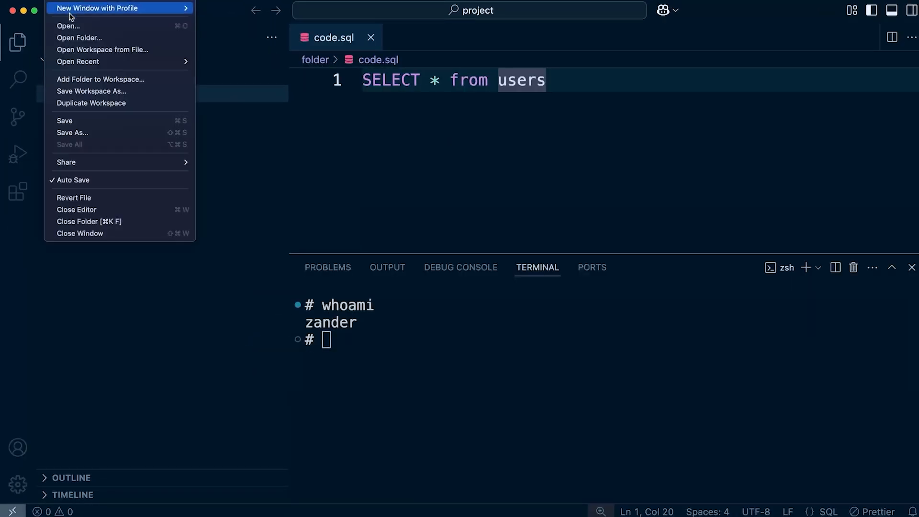
pyautogui.click(41, 20)
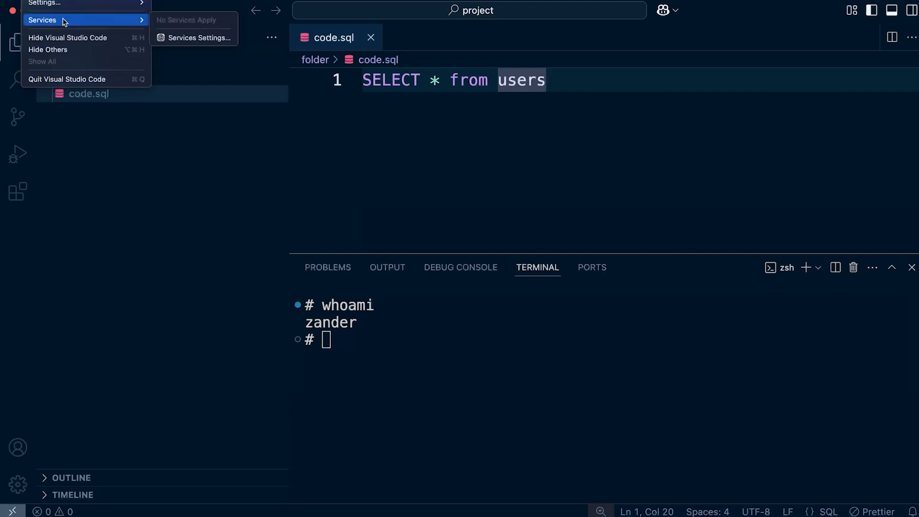
pyautogui.moveTo(44, 4)
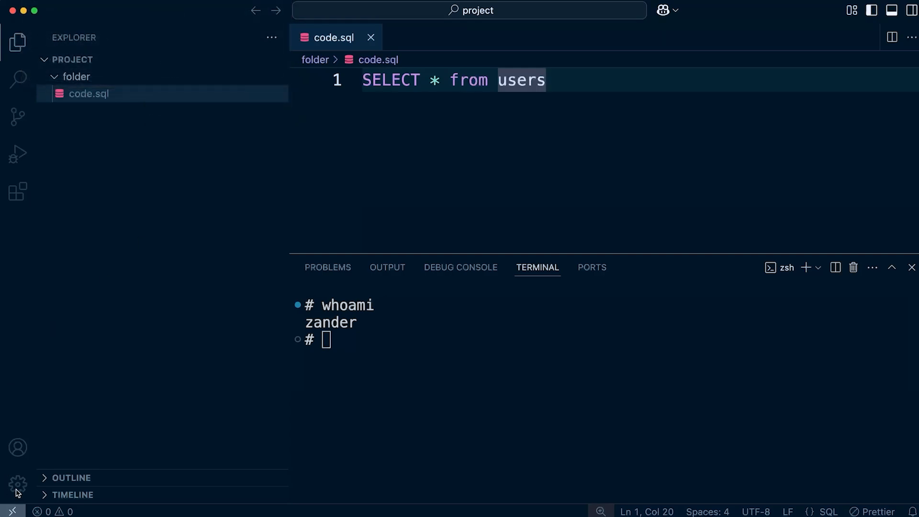
# - Search the settings for 'zoom' and enable Mouse Wheel Zoom for the editor font
pyautogui.click(17, 484)
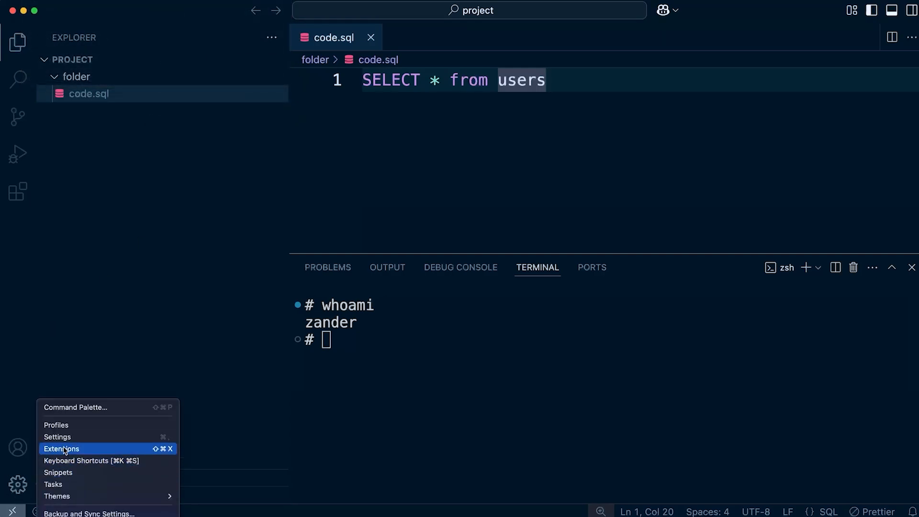
pyautogui.click(57, 437)
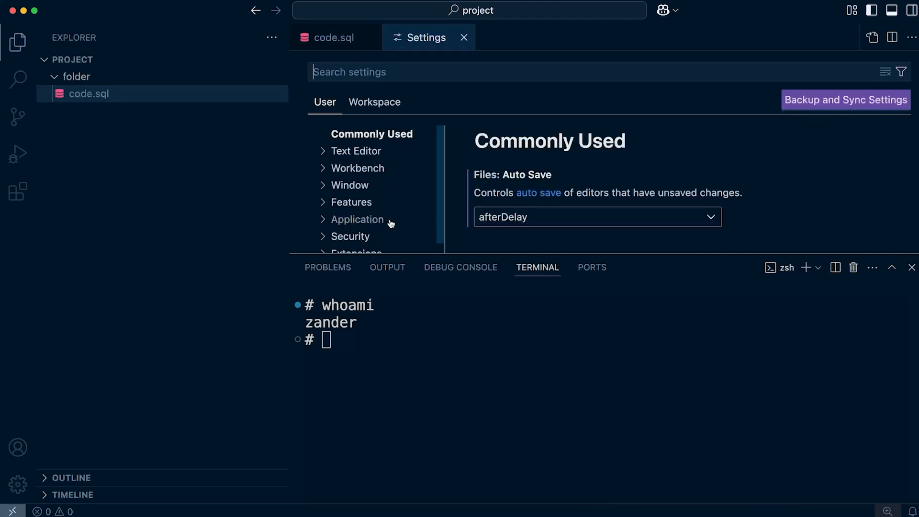
pyautogui.write('zoom')
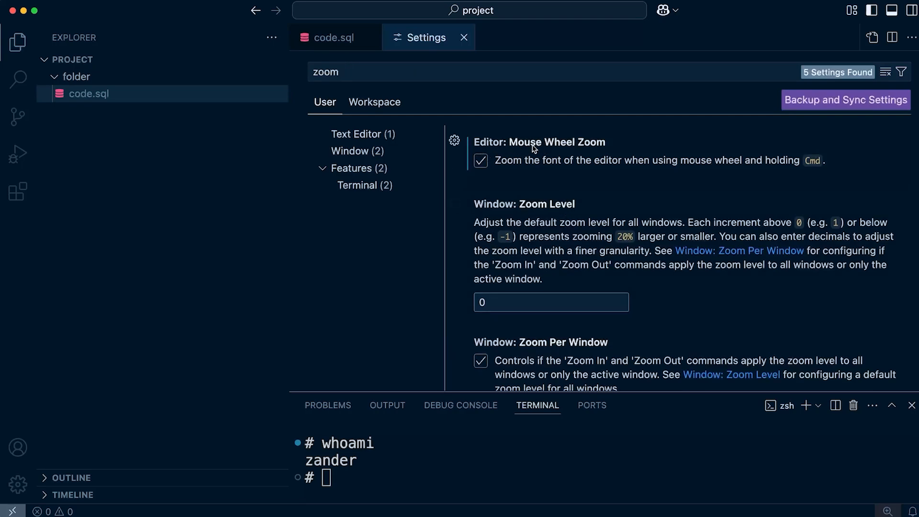
pyautogui.moveTo(584, 153)
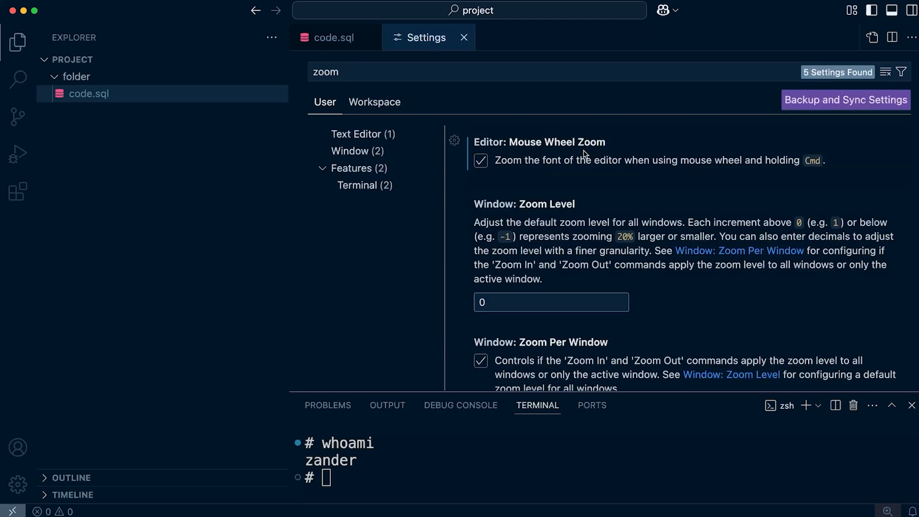
pyautogui.click(333, 38)
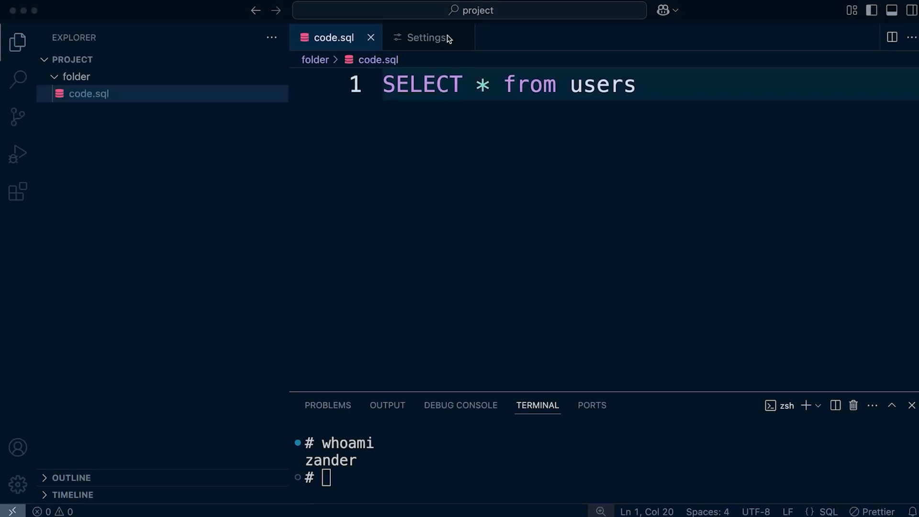
pyautogui.click(426, 38)
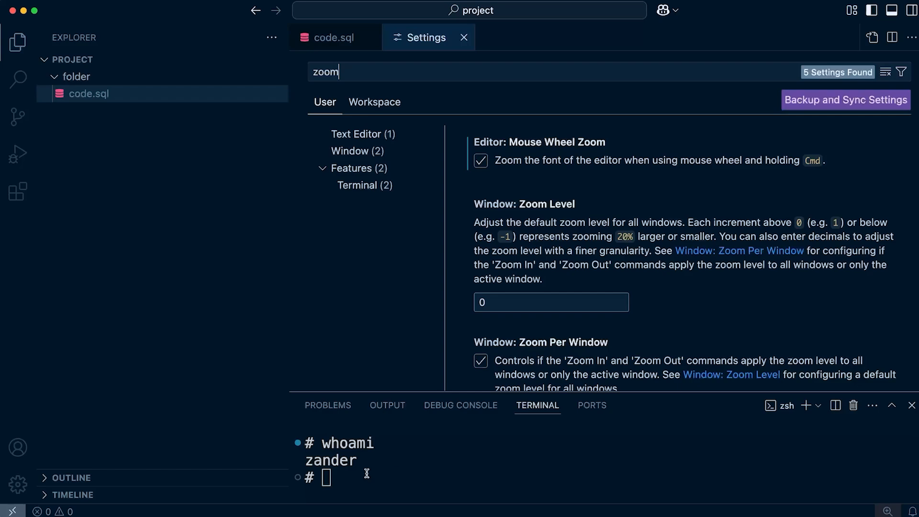
pyautogui.moveTo(573, 244)
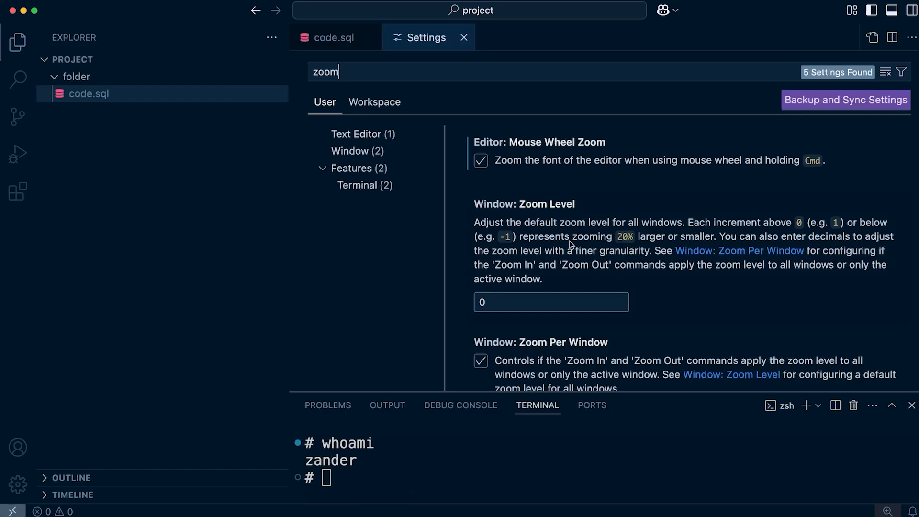
# - Scroll through the remaining zoom settings (Zoom Level, Zoom Per Window)
pyautogui.scroll(-3)
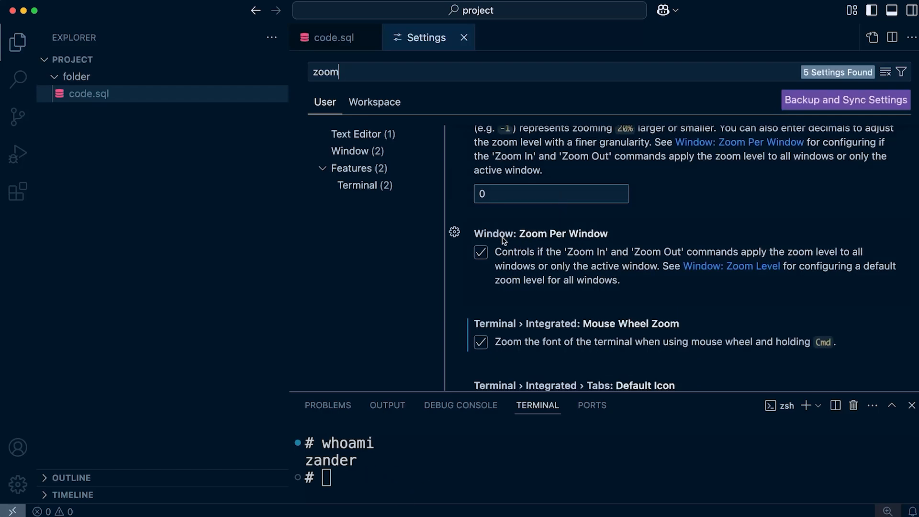
pyautogui.scroll(-3)
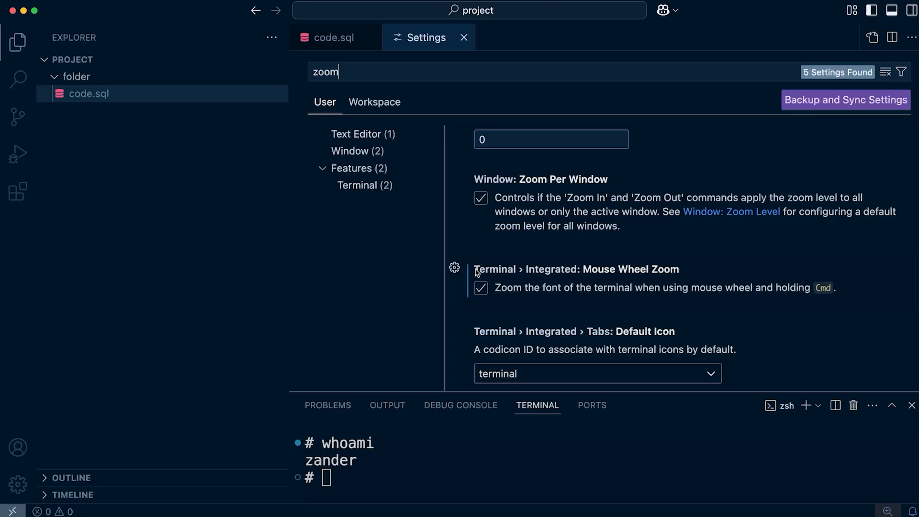
pyautogui.moveTo(698, 270)
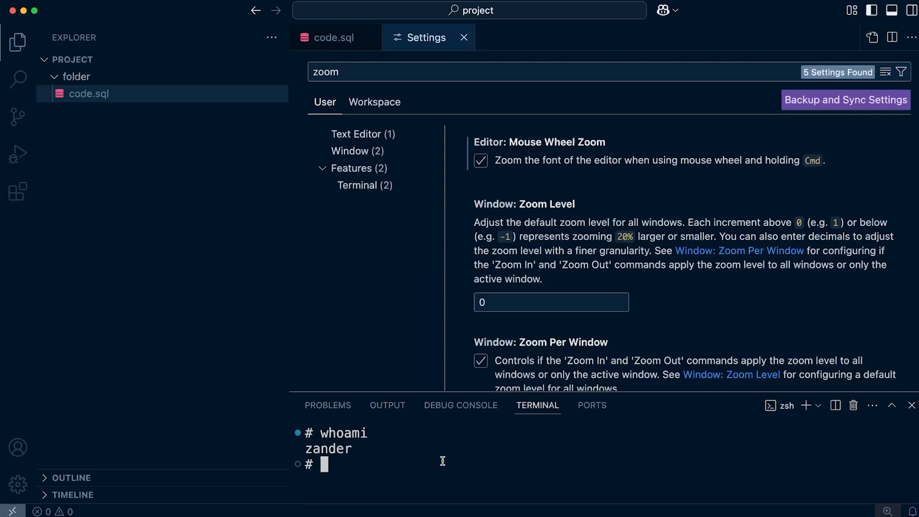
pyautogui.scroll(-3)
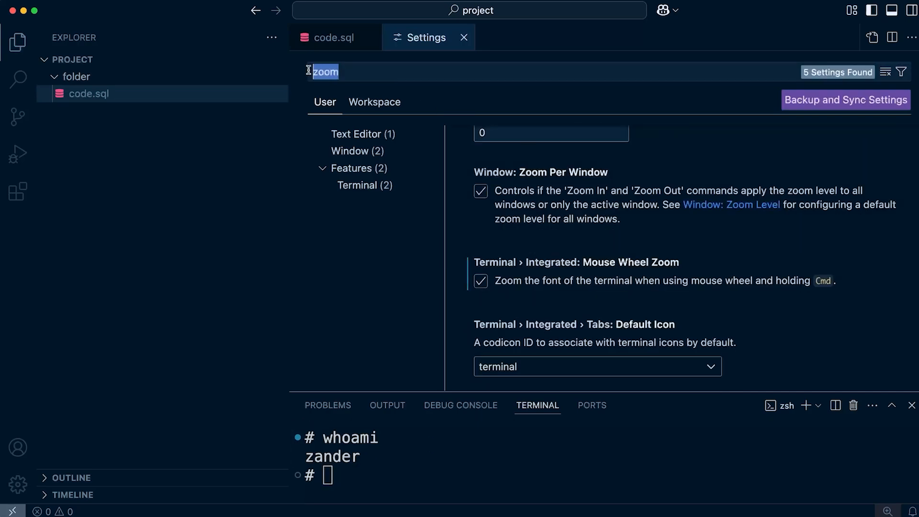
# - Search the settings for 'terminal font', then close the settings page
pyautogui.write('terminal font')
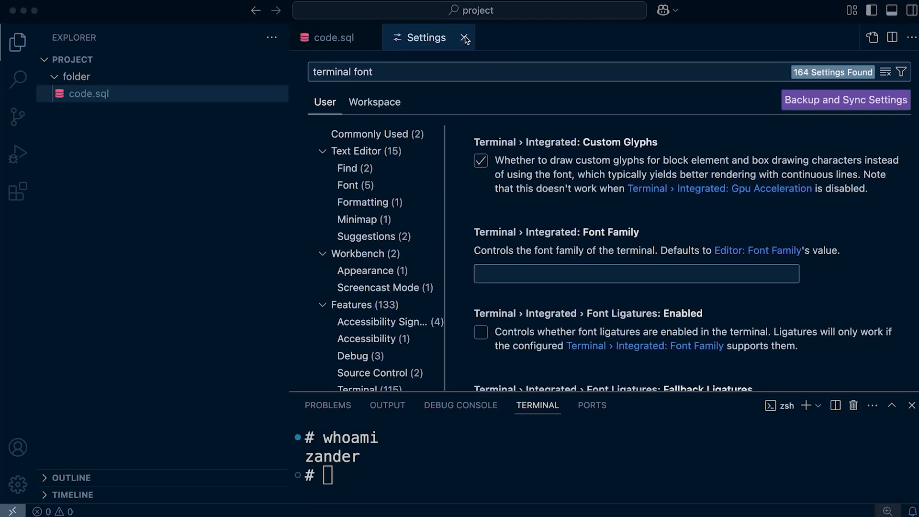
pyautogui.click(466, 37)
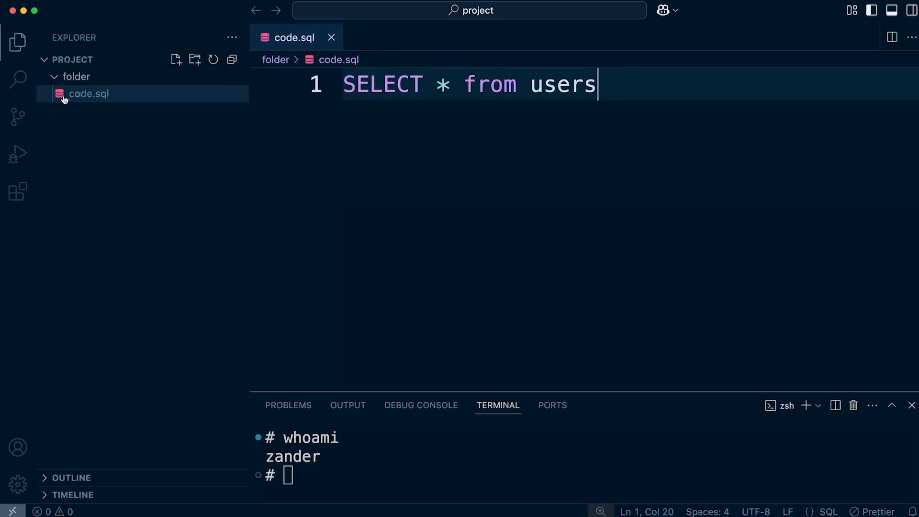
# - Add an empty code-1.sql file at the project root
pyautogui.rightClick(88, 94)
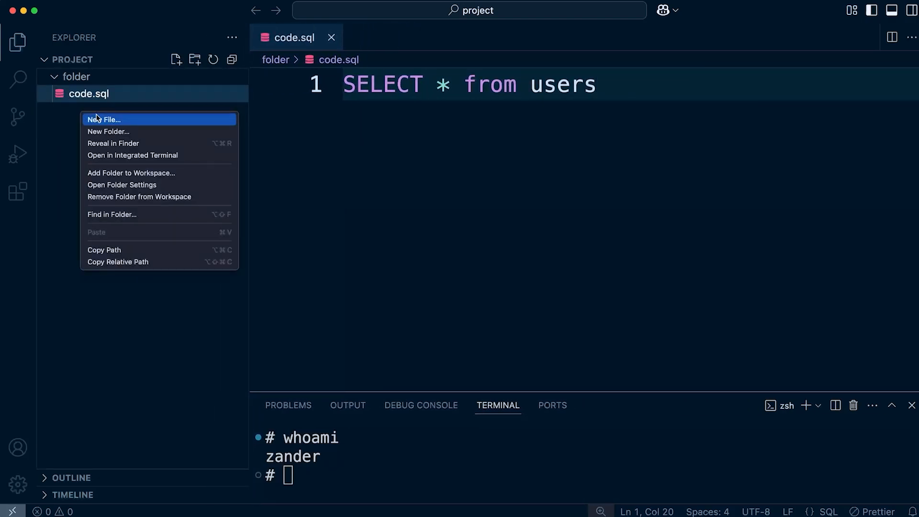
pyautogui.click(105, 119)
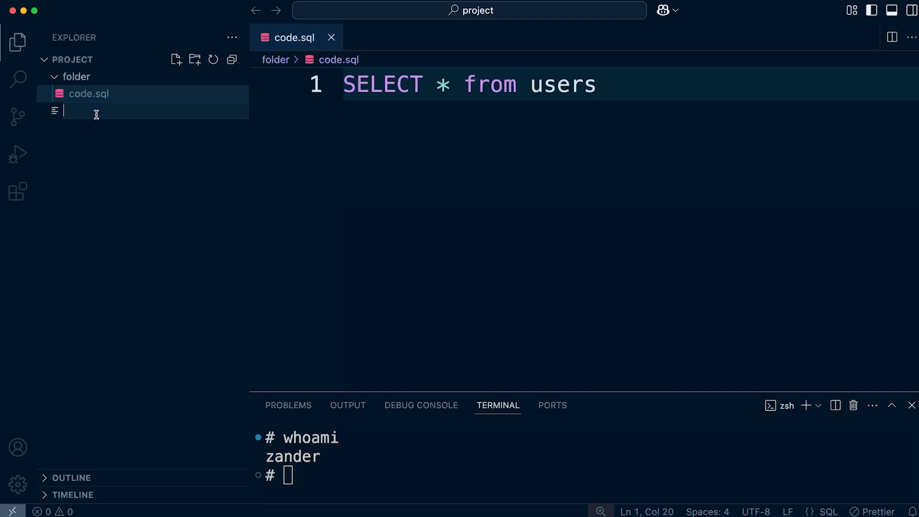
pyautogui.write('code-1.sql')
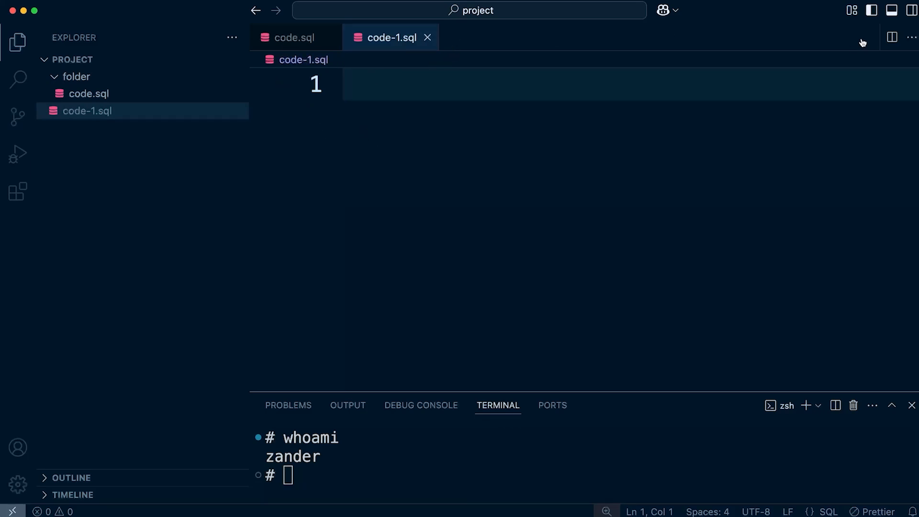
pyautogui.moveTo(892, 38)
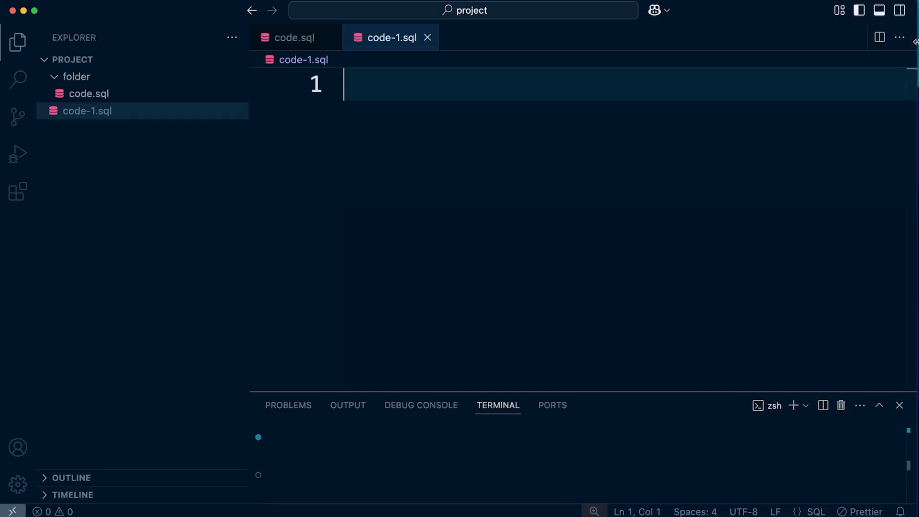
pyautogui.write('whoami')
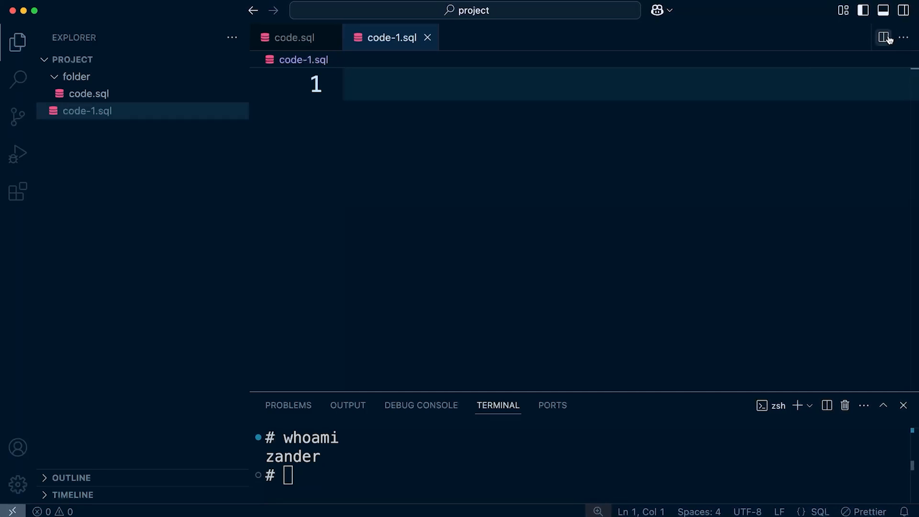
pyautogui.moveTo(884, 38)
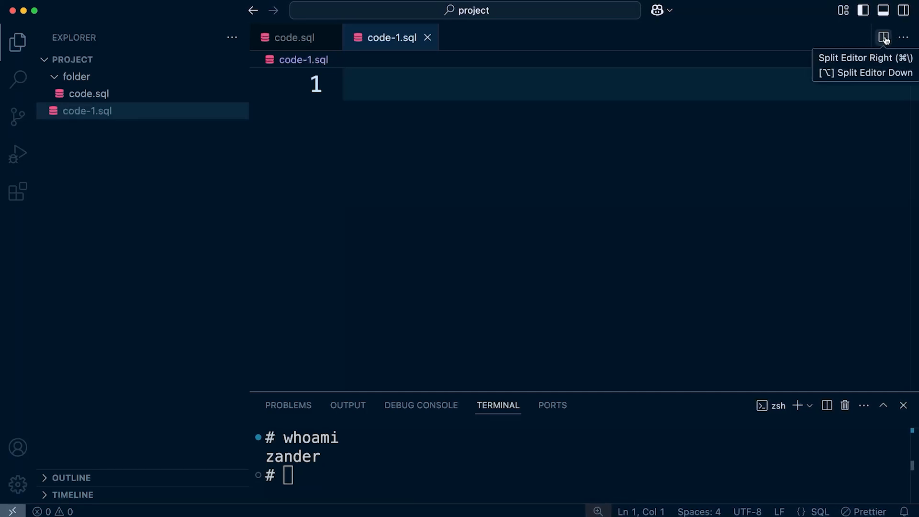
# - Split the editor side by side, then close the code-1.sql panes leaving only code.sql
pyautogui.click(884, 37)
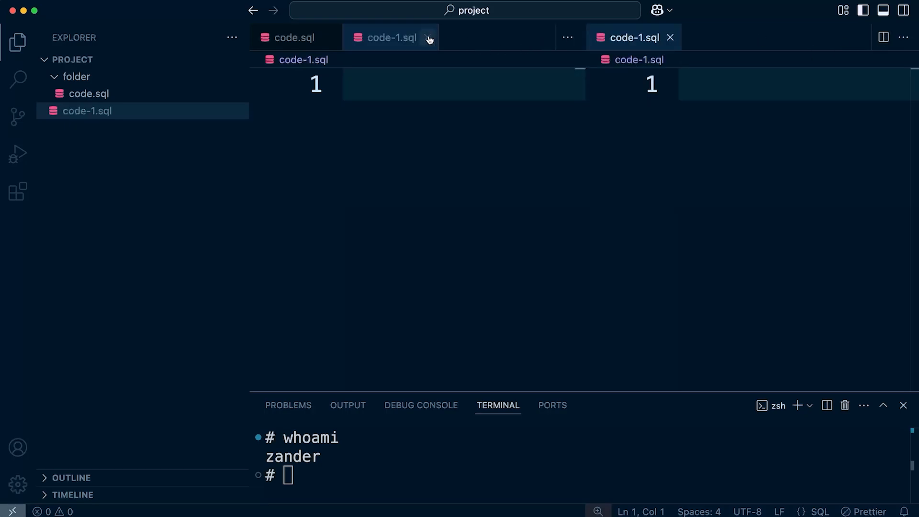
pyautogui.click(294, 37)
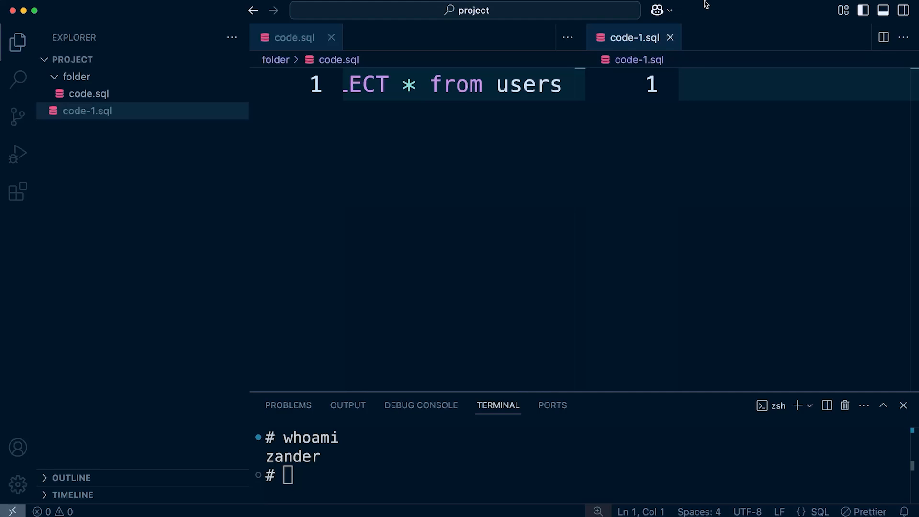
pyautogui.click(671, 37)
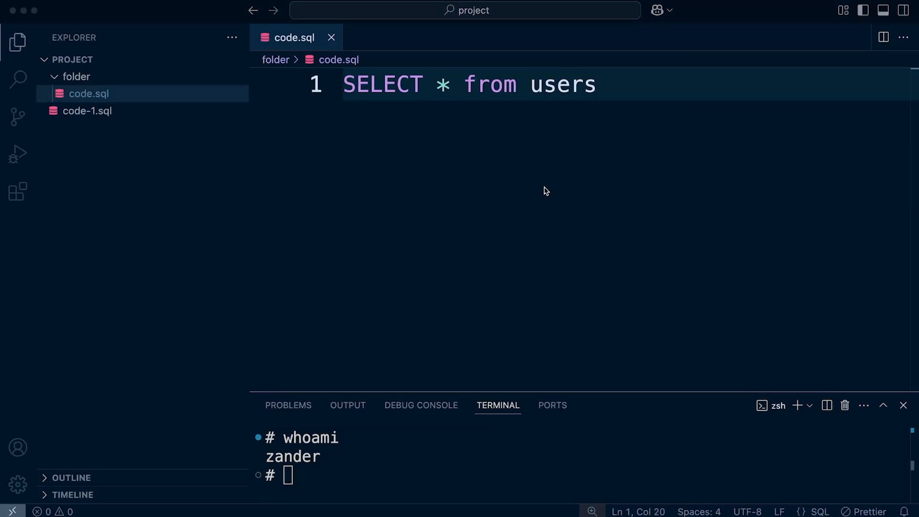
pyautogui.moveTo(542, 198)
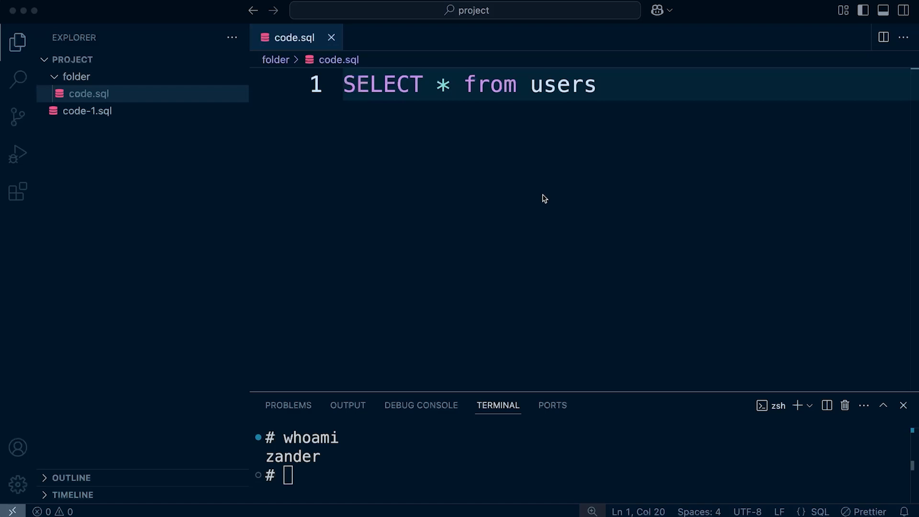
pyautogui.moveTo(754, 320)
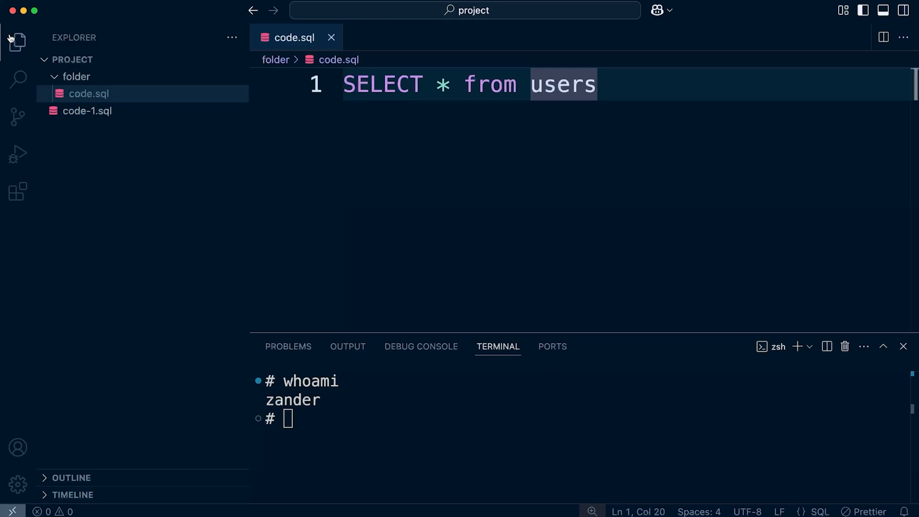
pyautogui.moveTo(411, 96)
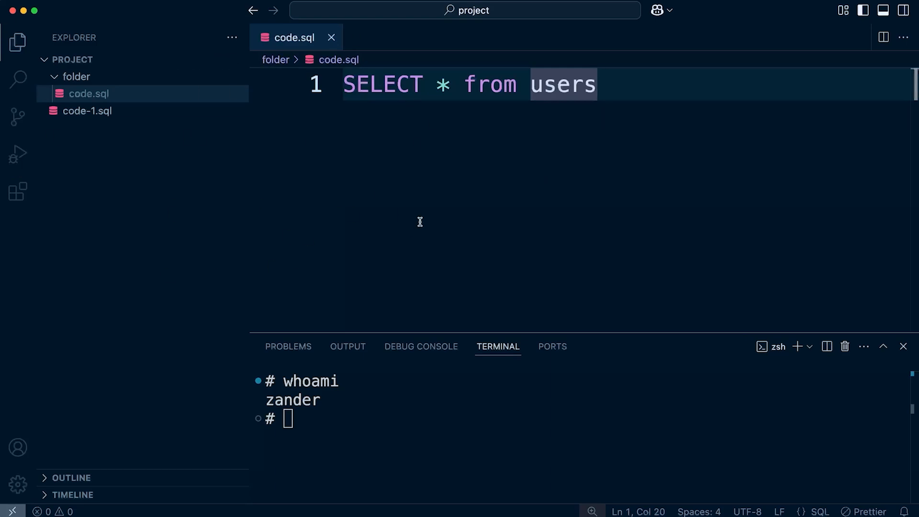
pyautogui.moveTo(318, 129)
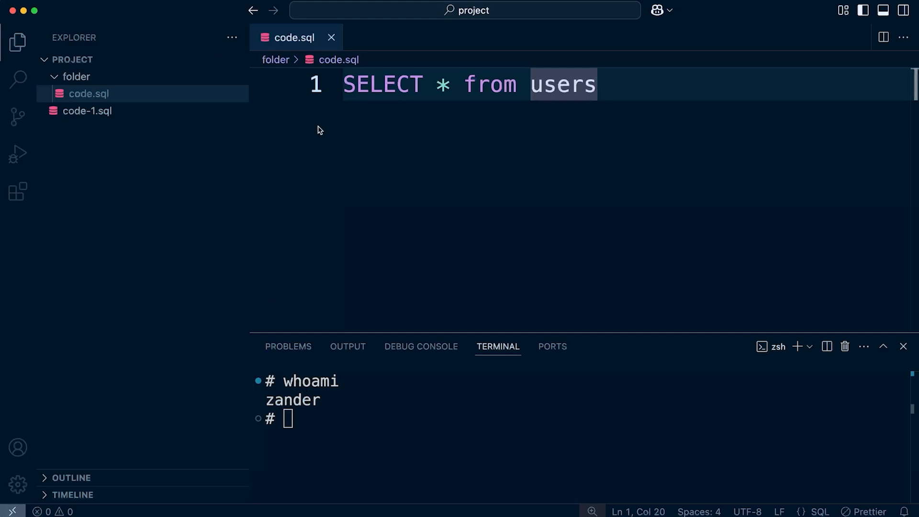
pyautogui.moveTo(439, 74)
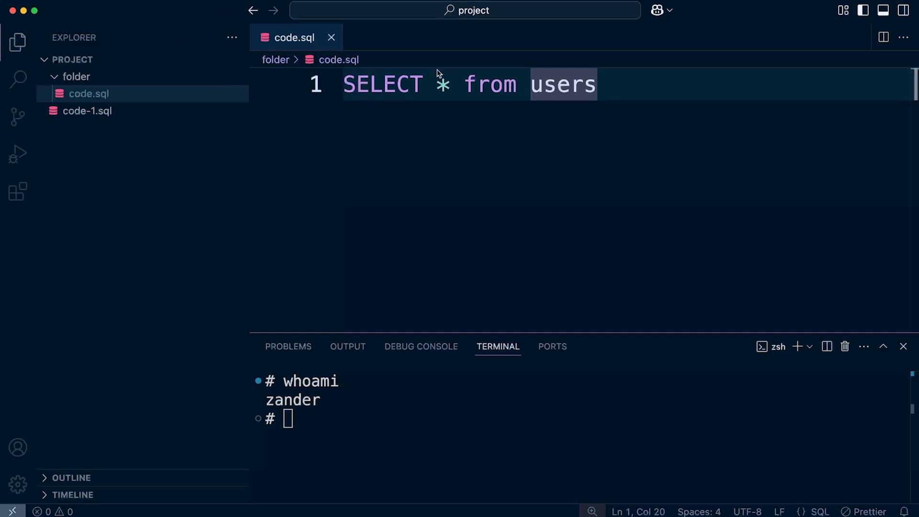
# - Search extensions for 'night owl' and bring up the Night Owl colour theme choices
pyautogui.click(18, 191)
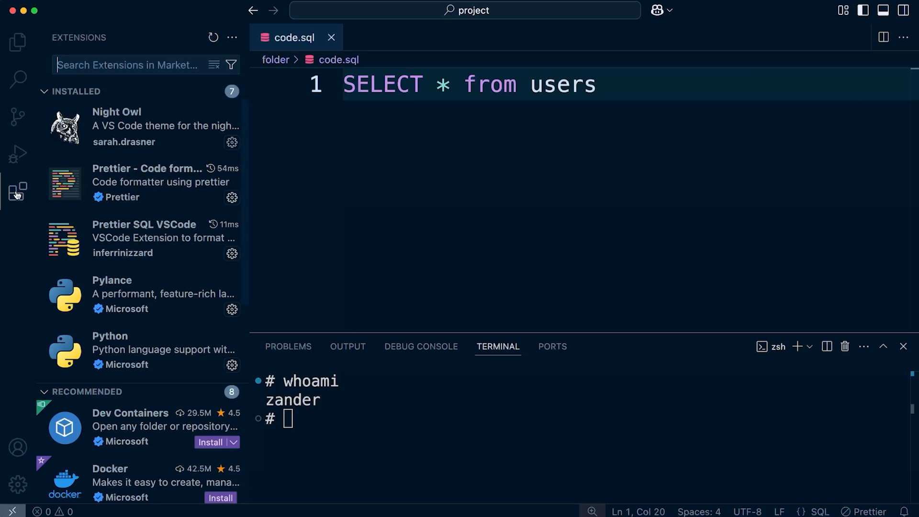
pyautogui.moveTo(17, 191)
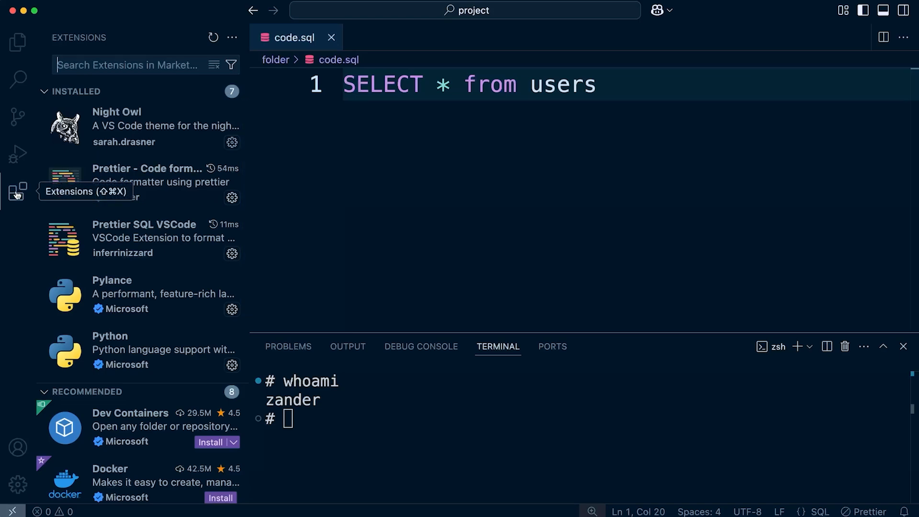
pyautogui.write('night owl')
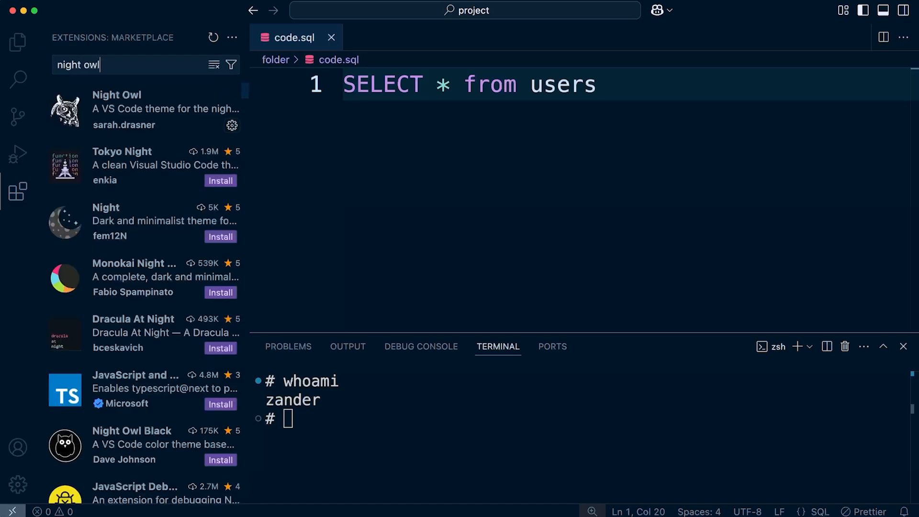
pyautogui.click(117, 108)
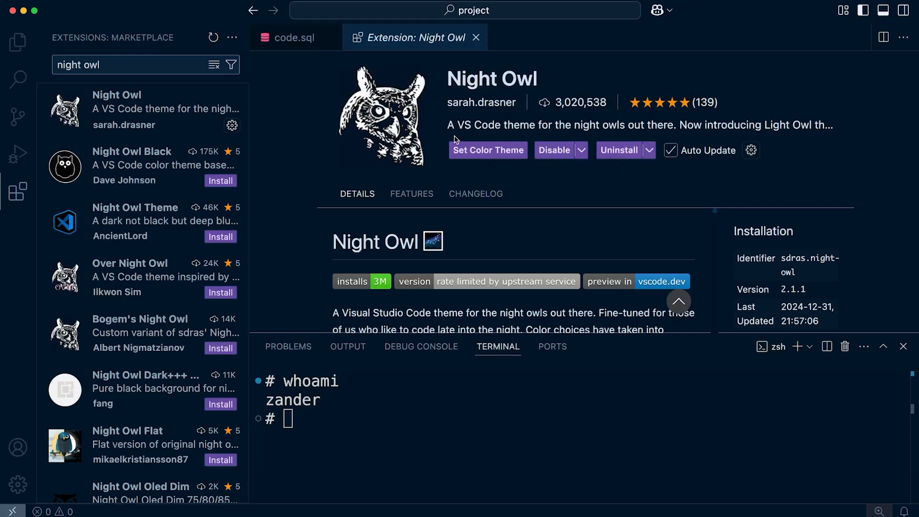
pyautogui.click(487, 150)
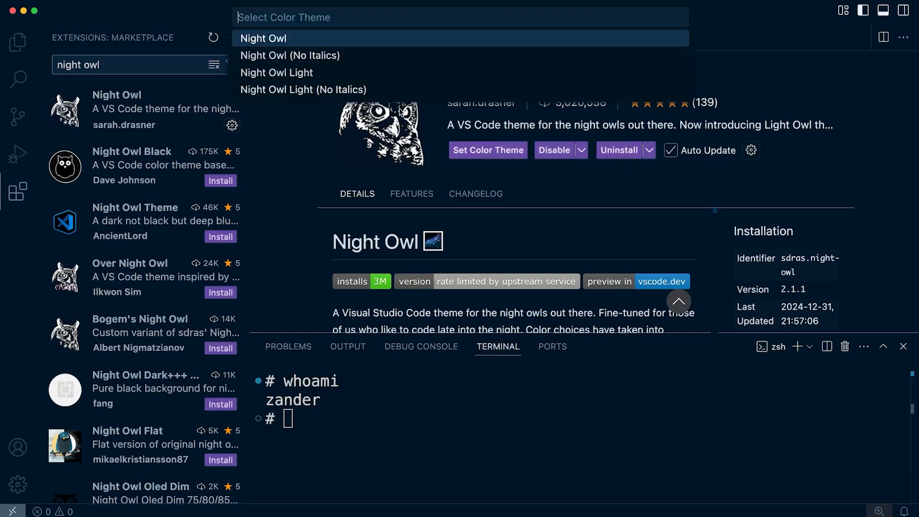
pyautogui.moveTo(296, 38)
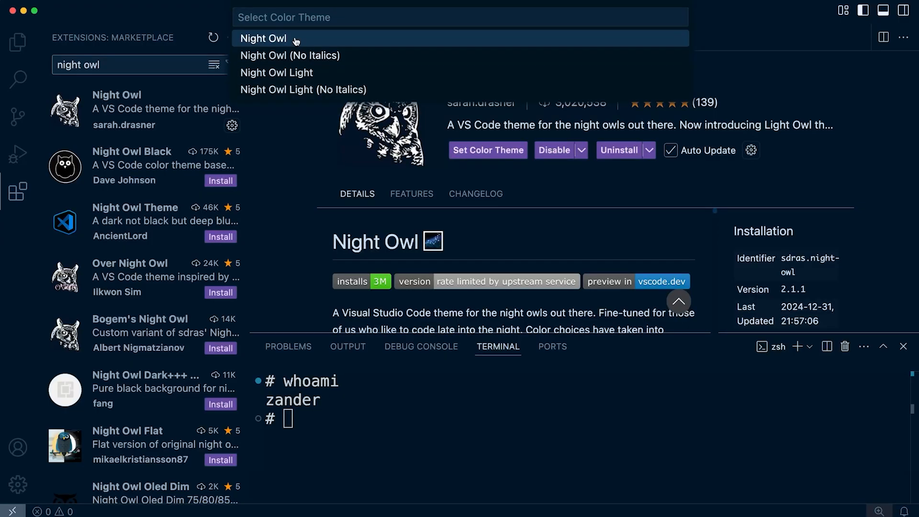
pyautogui.moveTo(321, 79)
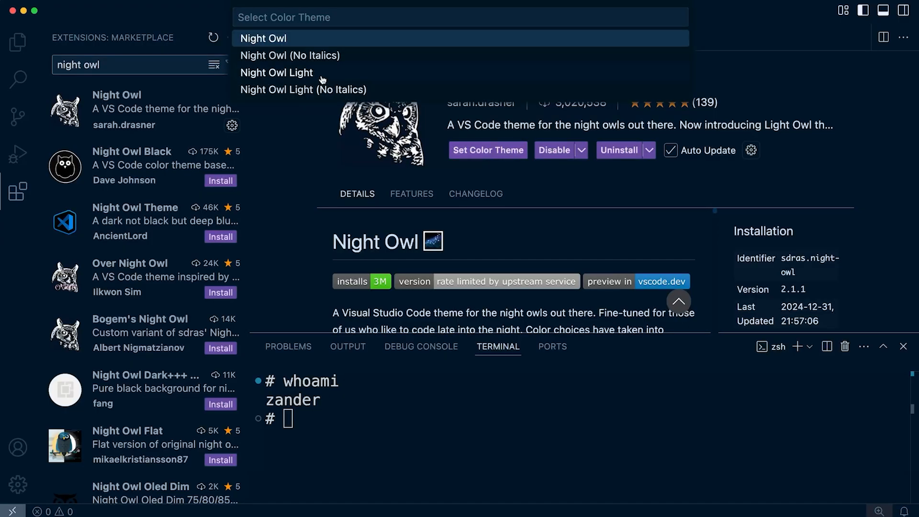